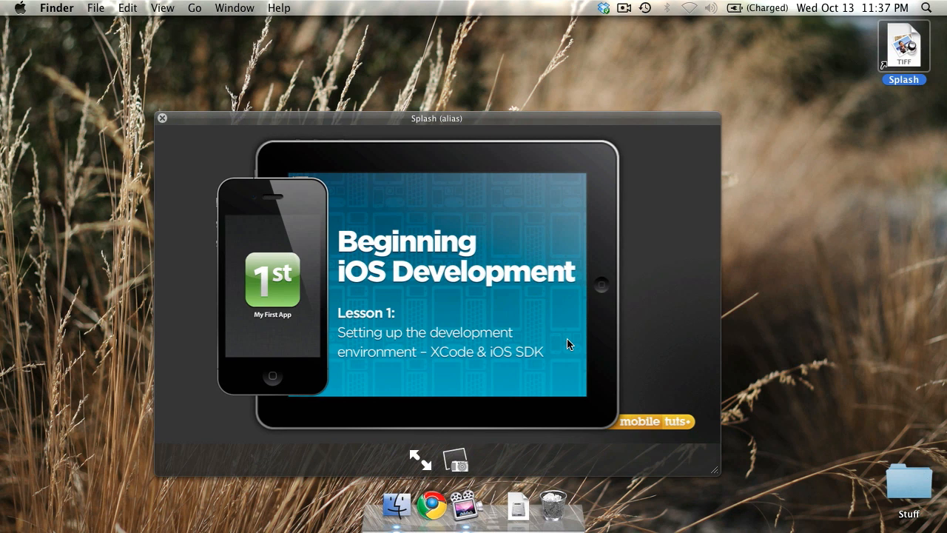
mouse_move(195, 142)
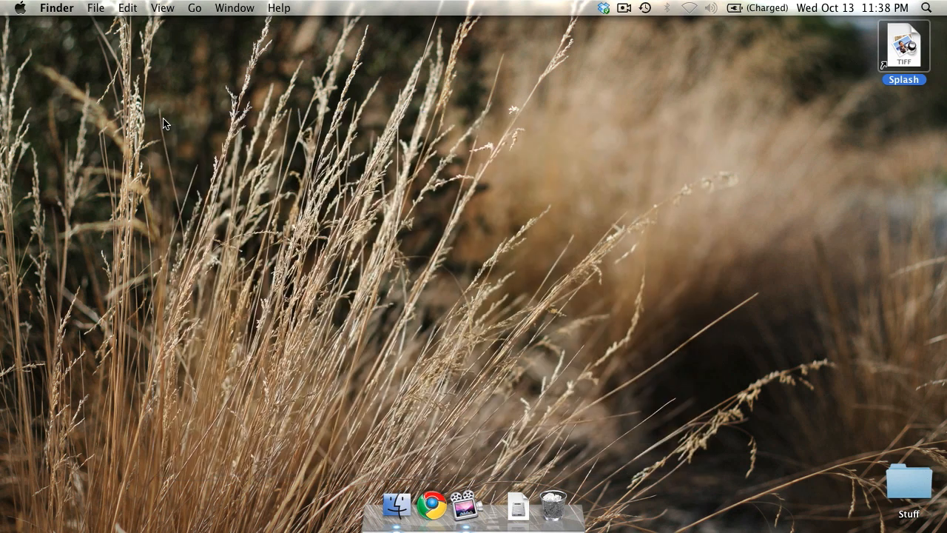
mouse_move(431, 507)
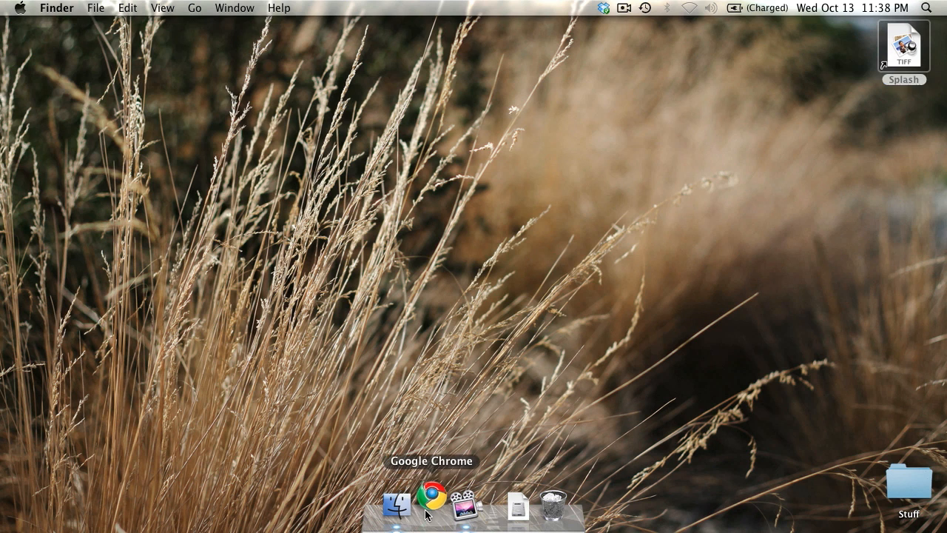
Launch Chrome and reach Register as an Apple Developer through the iOS Dev Center.
left_click(432, 506)
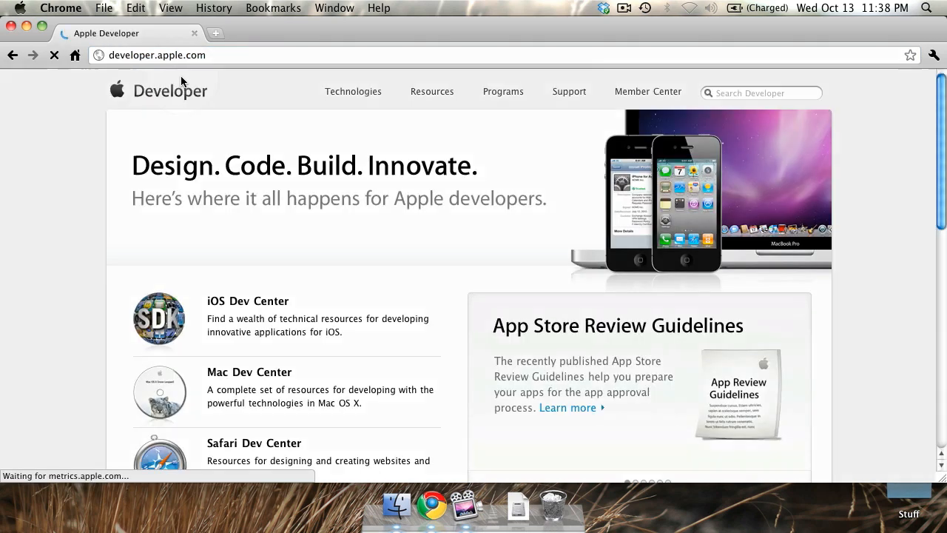
mouse_move(248, 300)
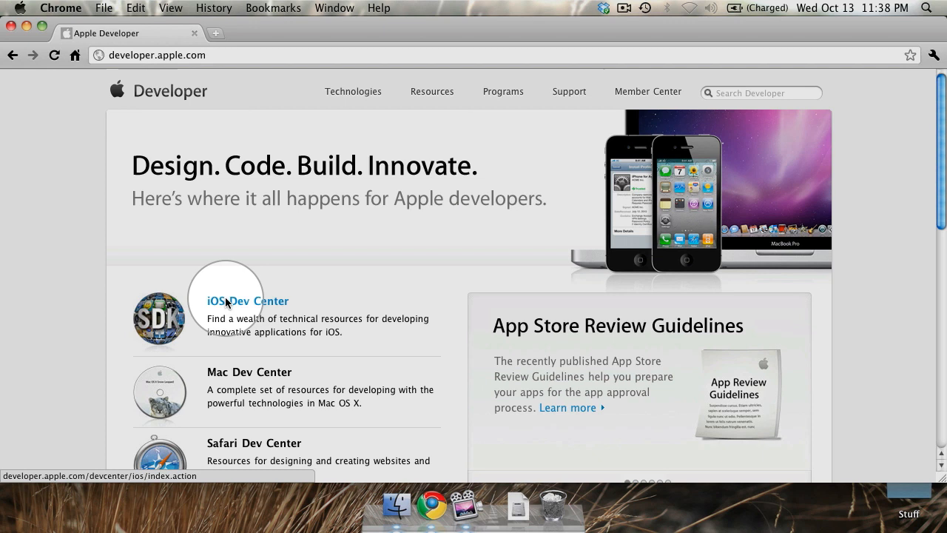
left_click(248, 301)
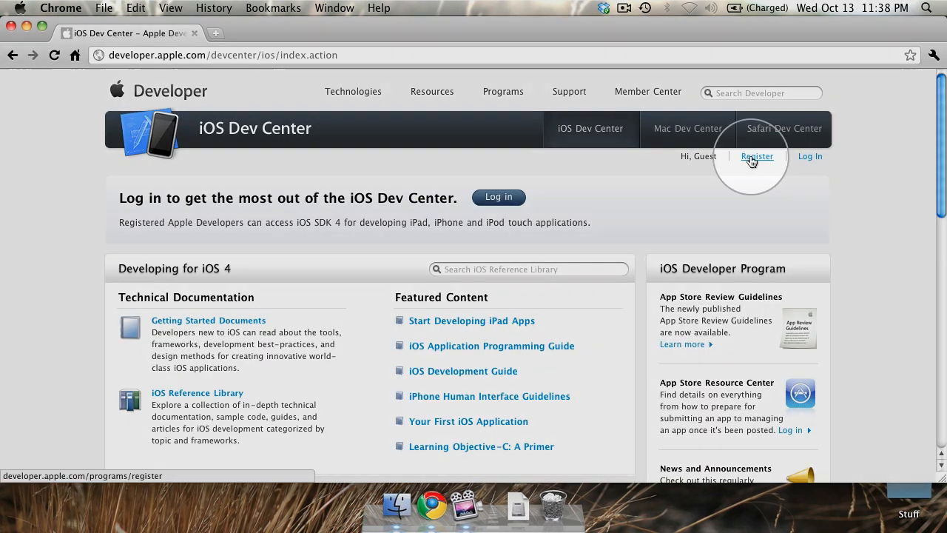
left_click(756, 156)
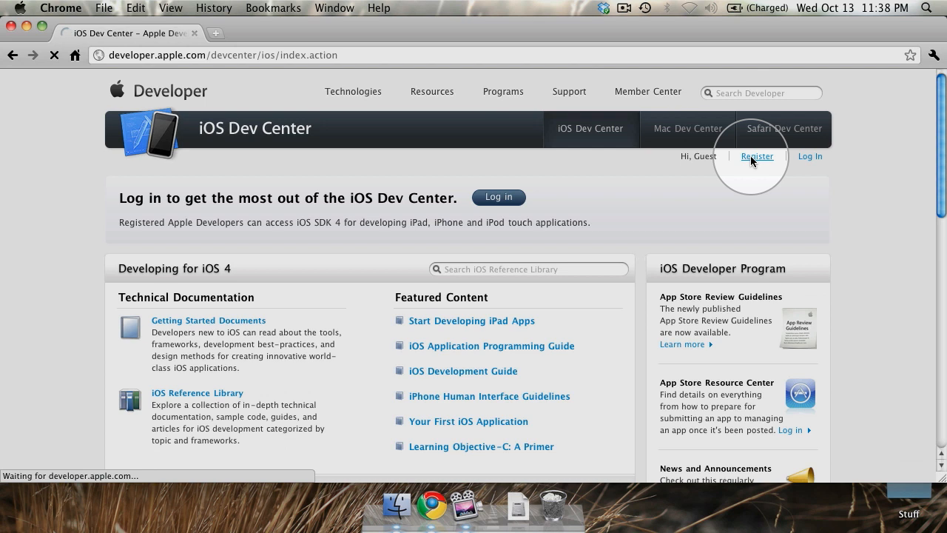
left_click(756, 156)
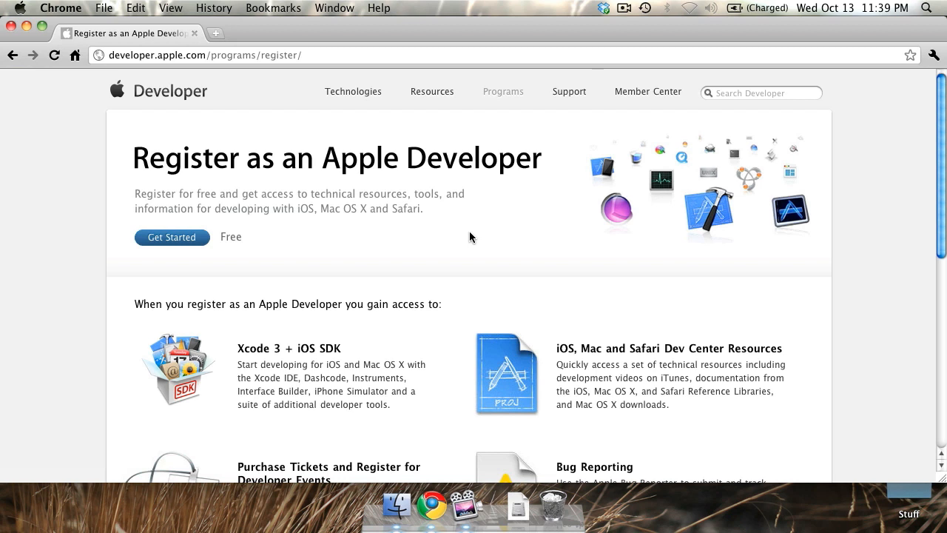
Begin the free developer registration and choose Create an Apple ID.
left_click(171, 237)
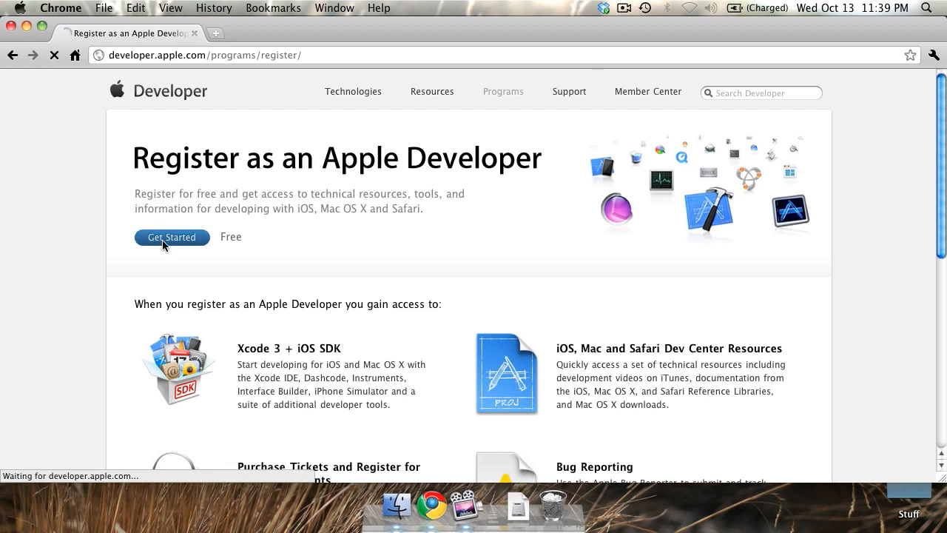
left_click(171, 236)
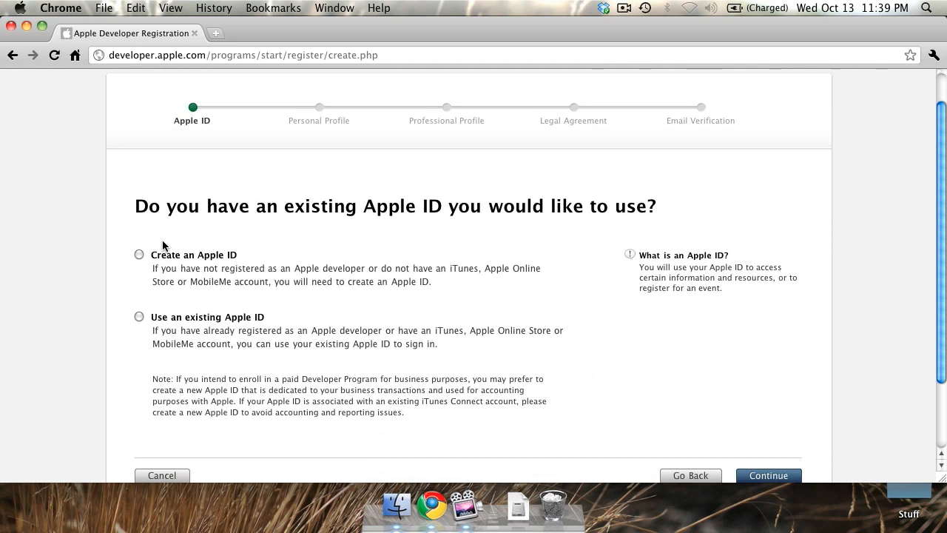
left_click(139, 254)
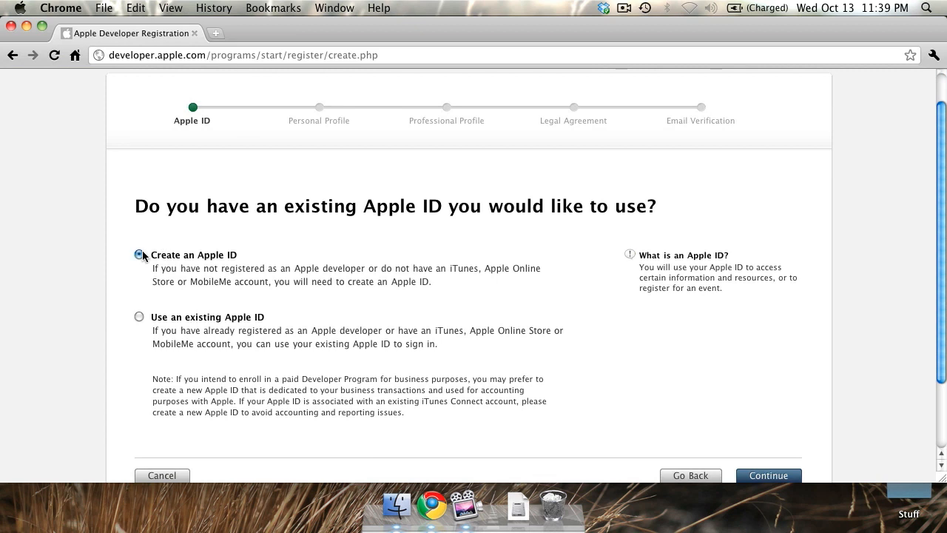
left_click(768, 475)
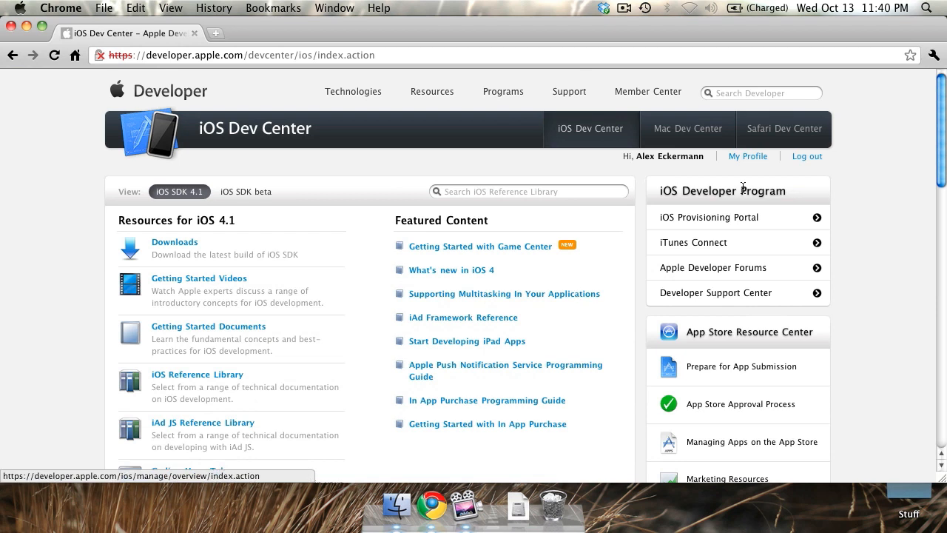
mouse_move(711, 223)
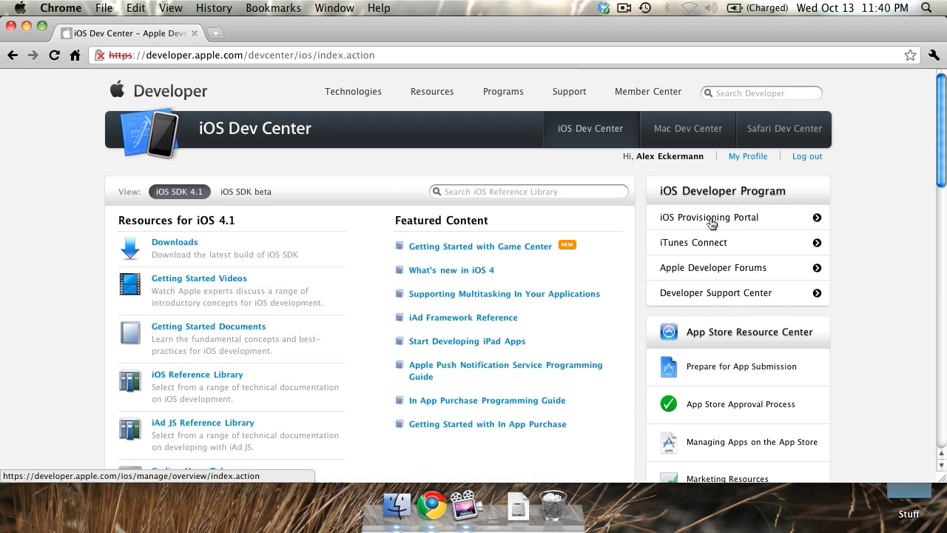
mouse_move(711, 251)
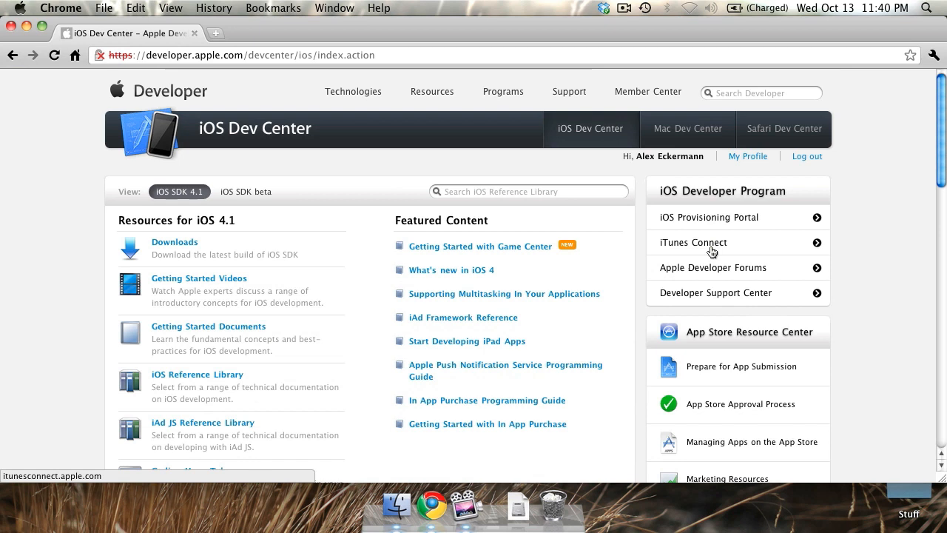
scroll("down", 3)
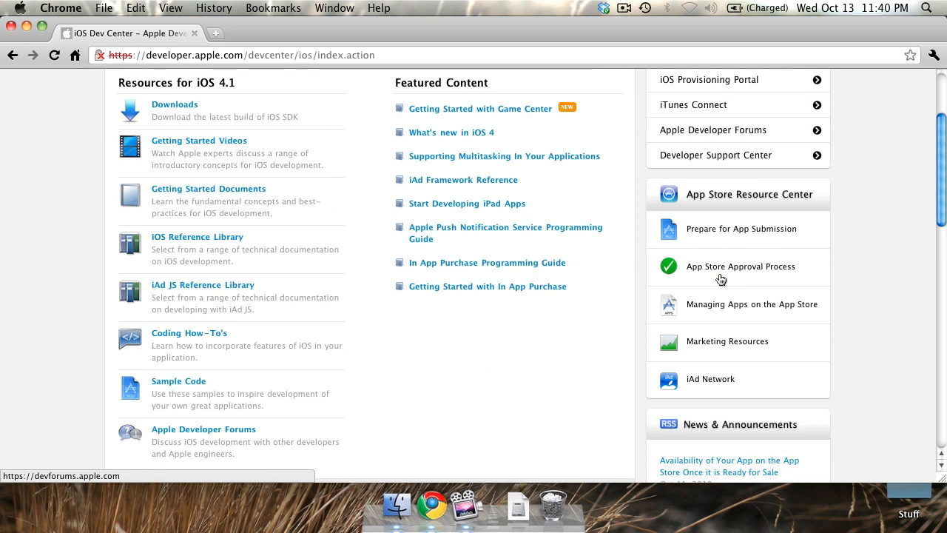
scroll("up", 3)
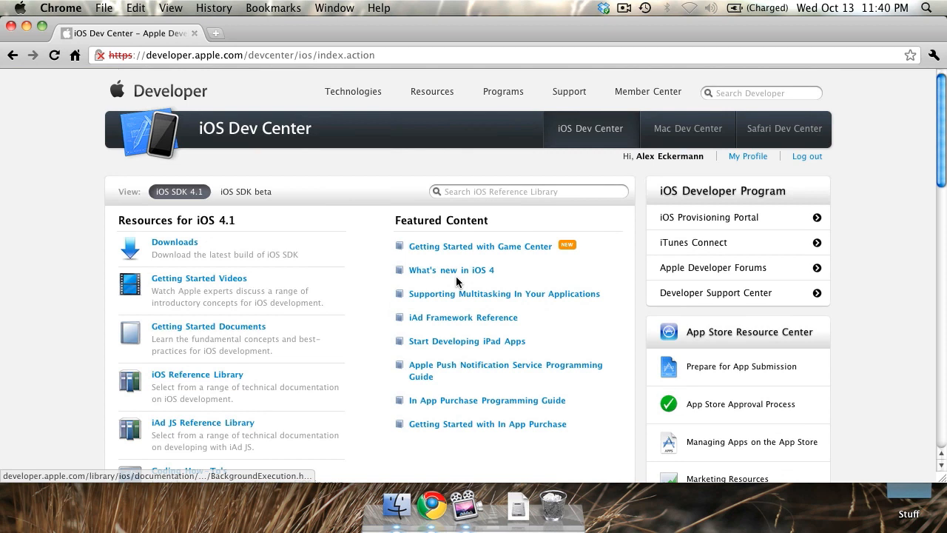
mouse_move(246, 192)
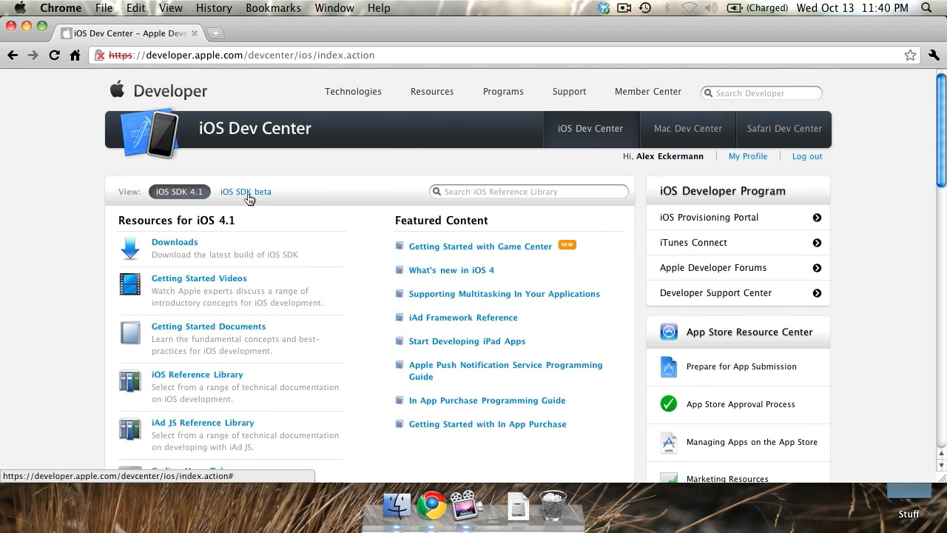
mouse_move(248, 211)
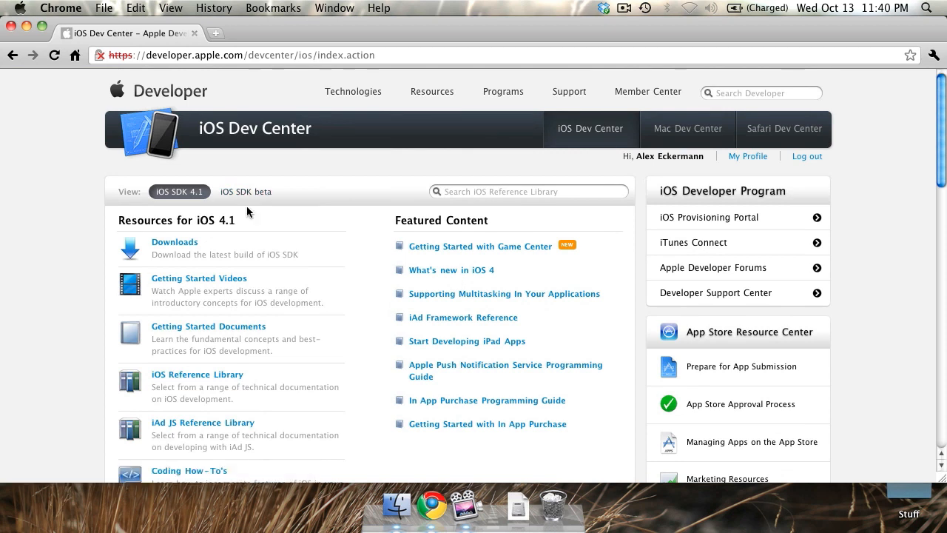
Download Xcode 3.2.4 and iOS SDK 4.1 from the Snow Leopard Downloads section.
scroll("down", 3)
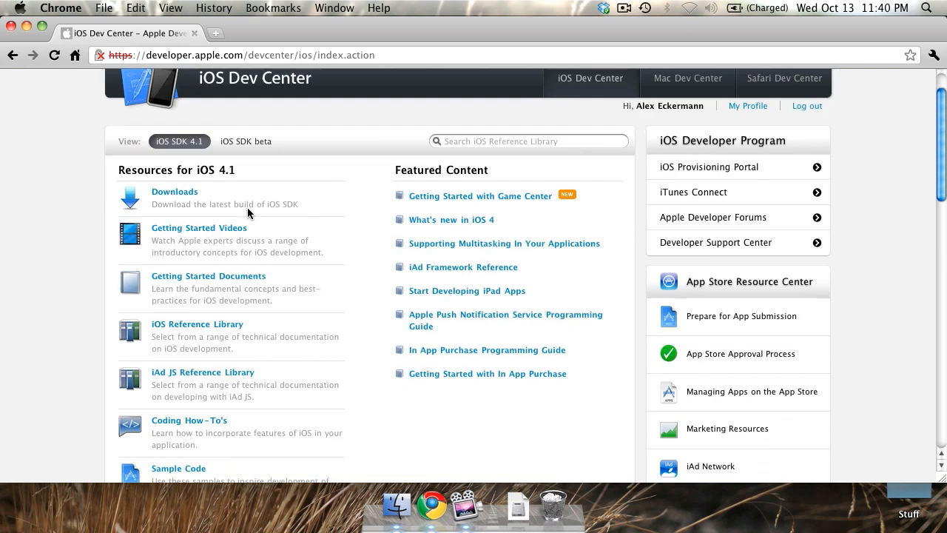
scroll("down", 3)
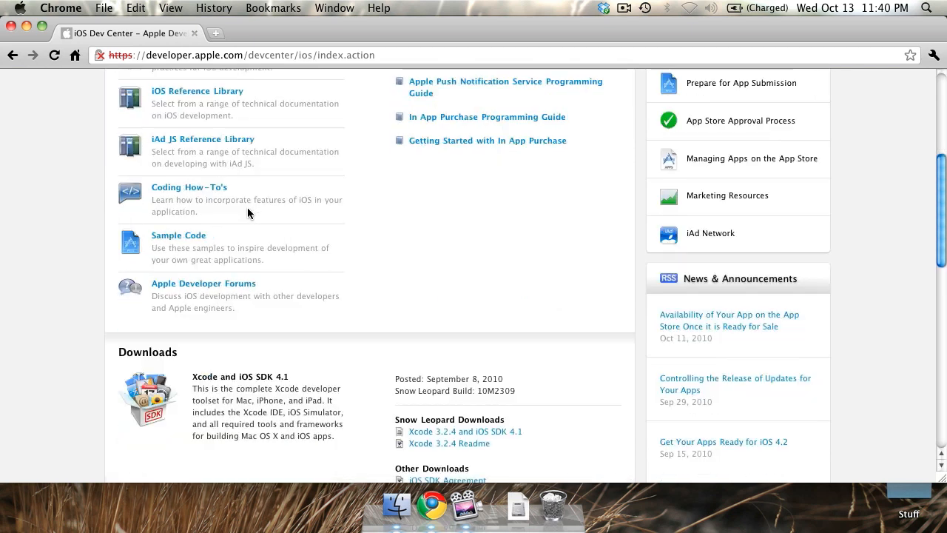
scroll("down", 3)
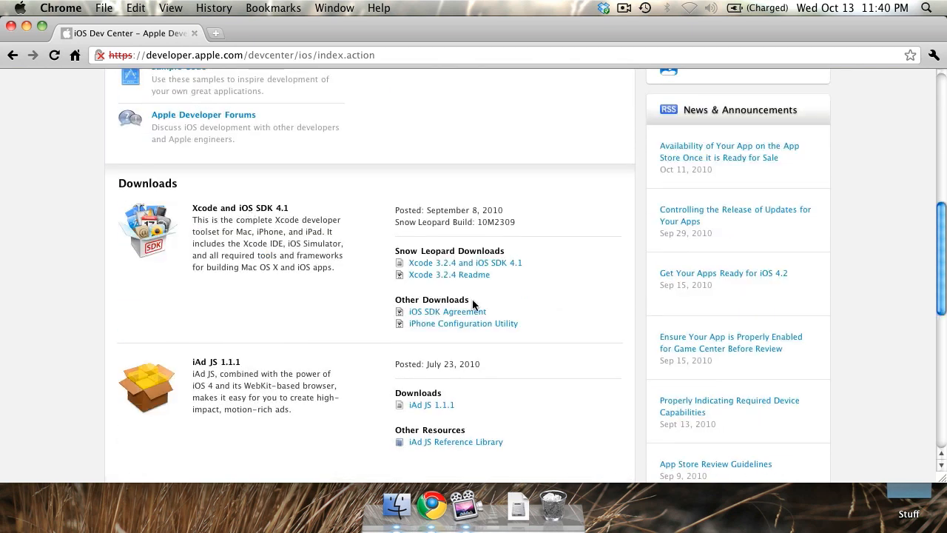
mouse_move(465, 263)
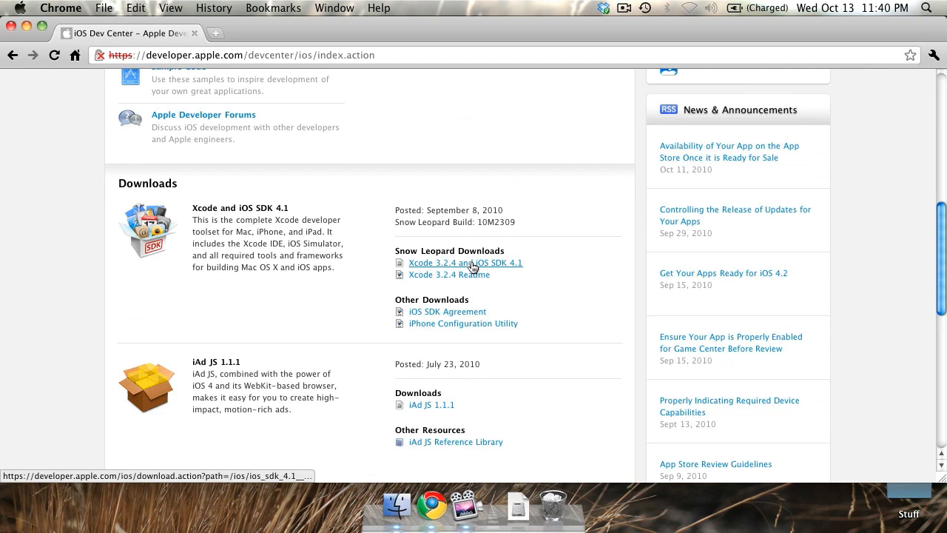
mouse_move(279, 277)
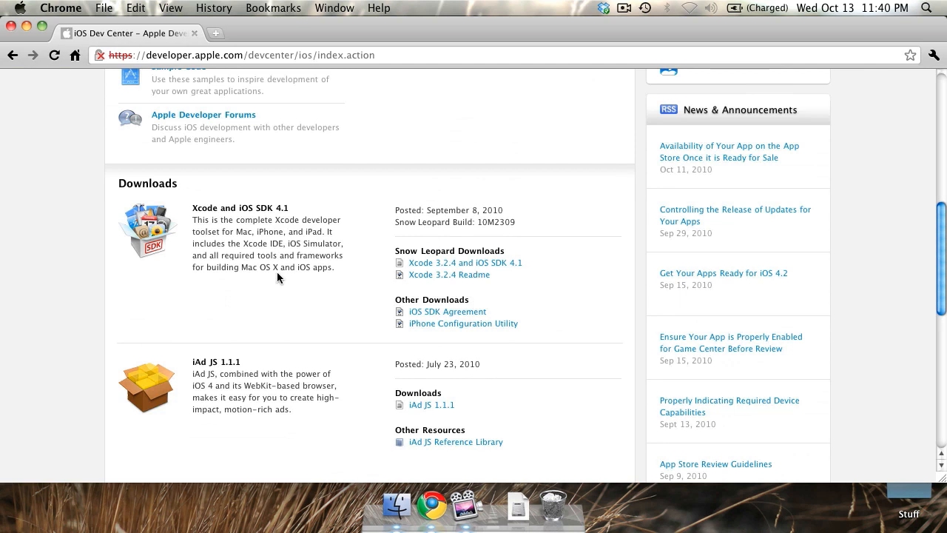
mouse_move(390, 267)
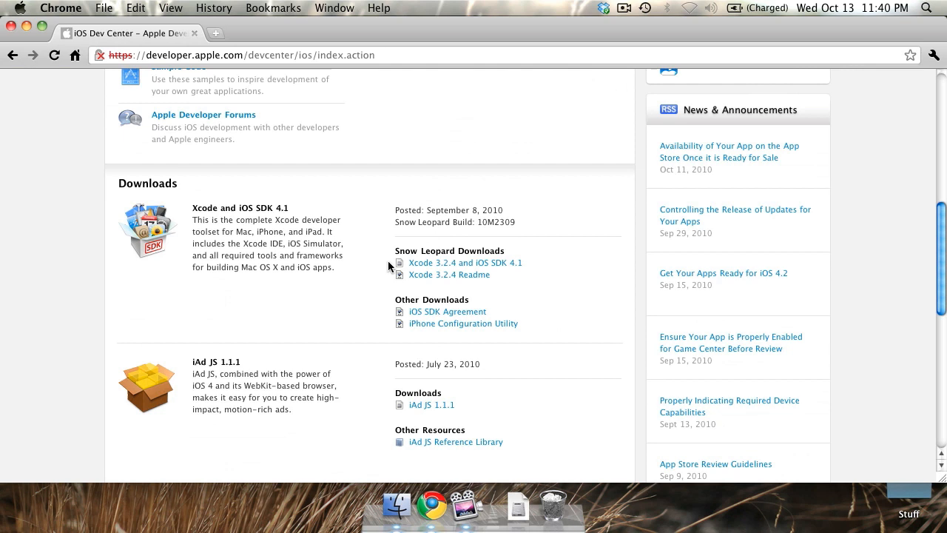
mouse_move(446, 268)
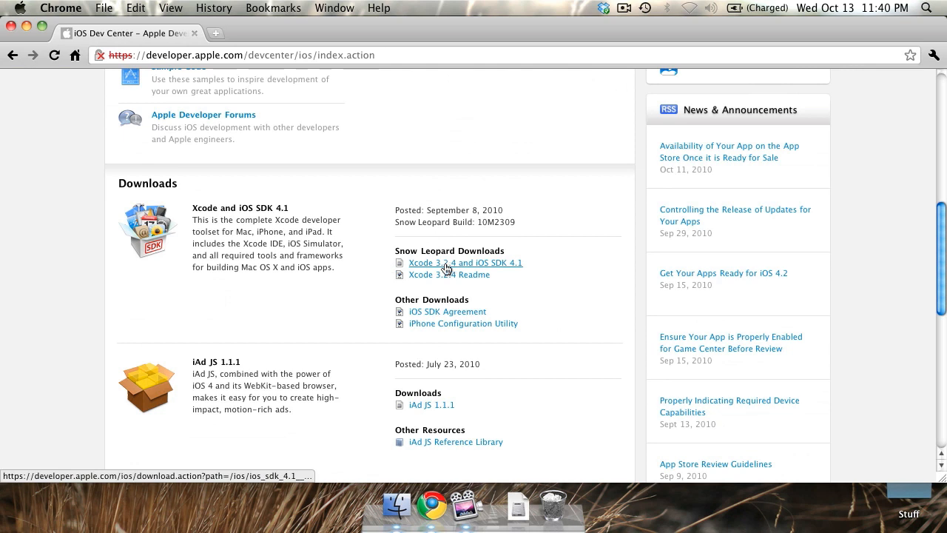
left_click(465, 263)
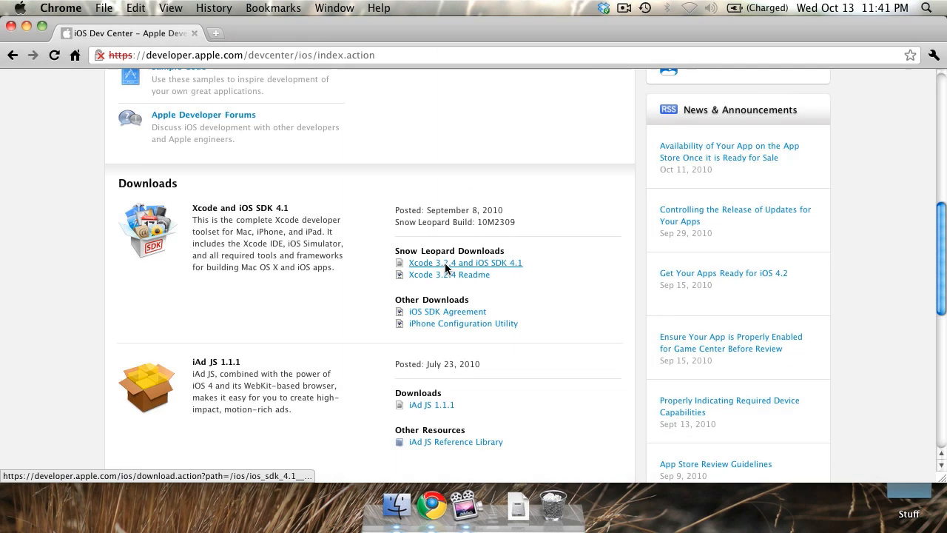
left_click(465, 263)
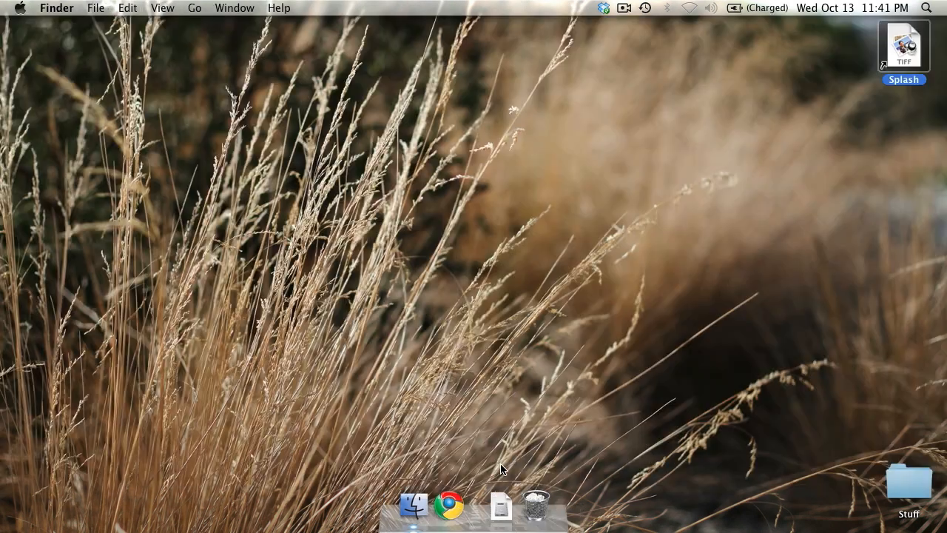
mouse_move(500, 507)
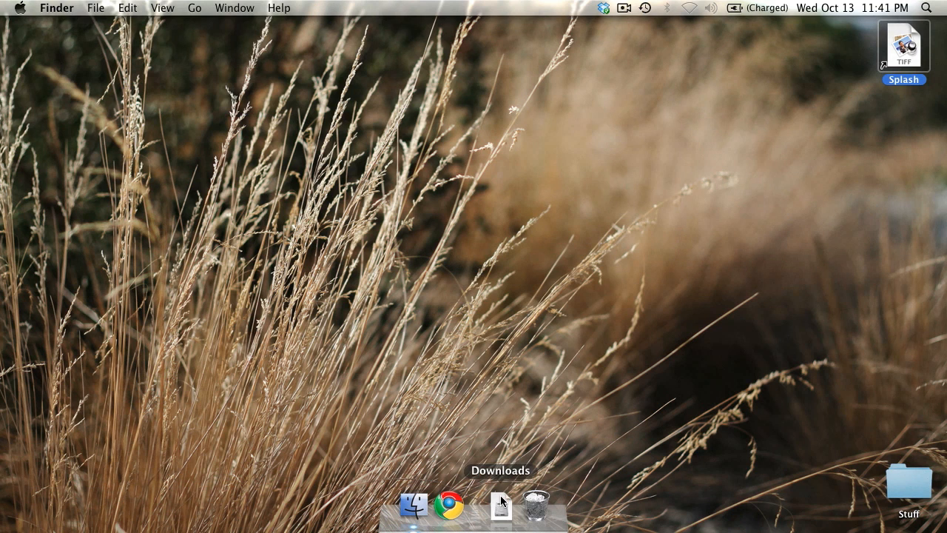
Mount the Xcode and iOS SDK disk image and open Xcode and iOS SDK.mpkg.
left_click(500, 507)
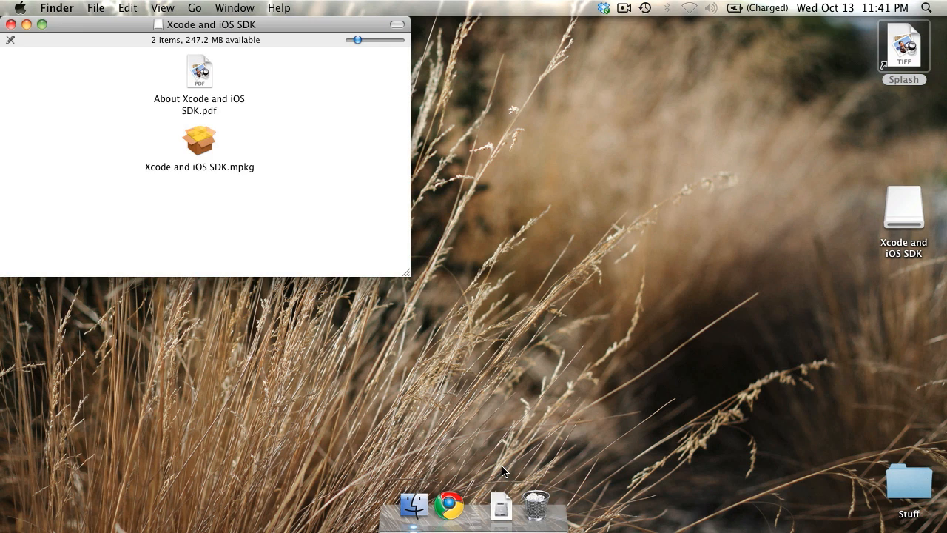
mouse_move(232, 7)
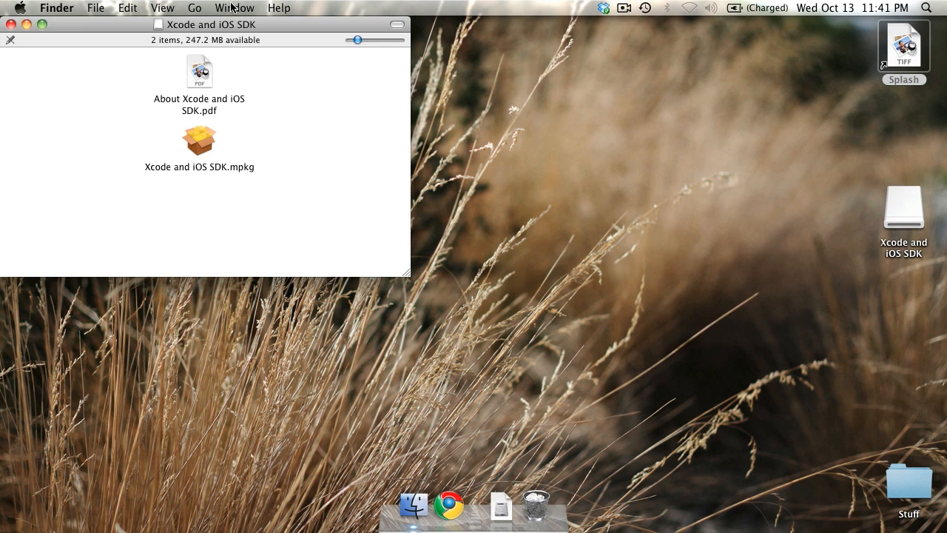
left_click_drag(207, 24, 486, 128)
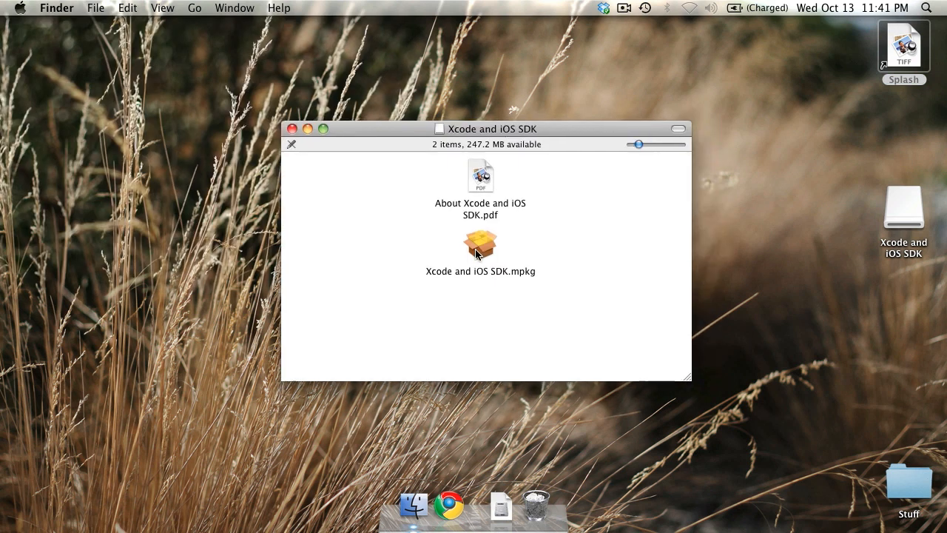
mouse_move(483, 248)
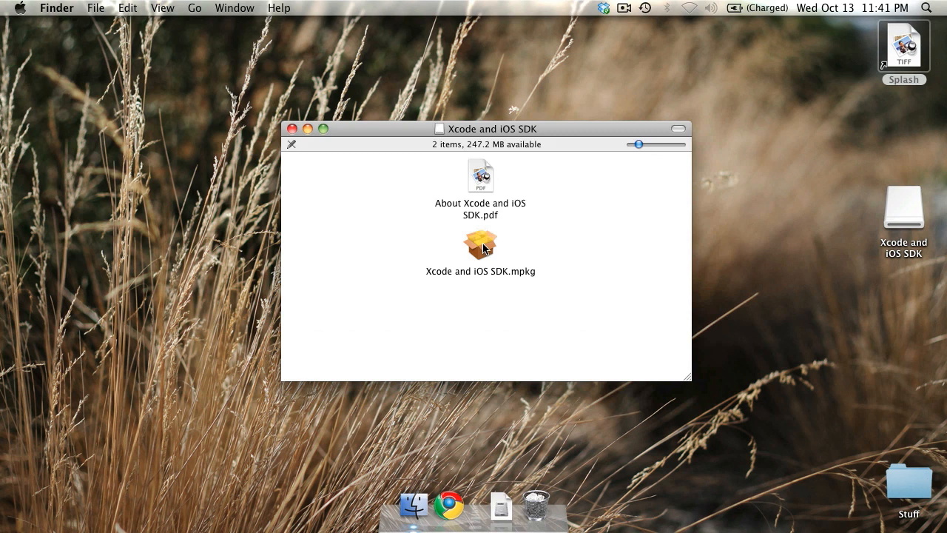
double_click(480, 244)
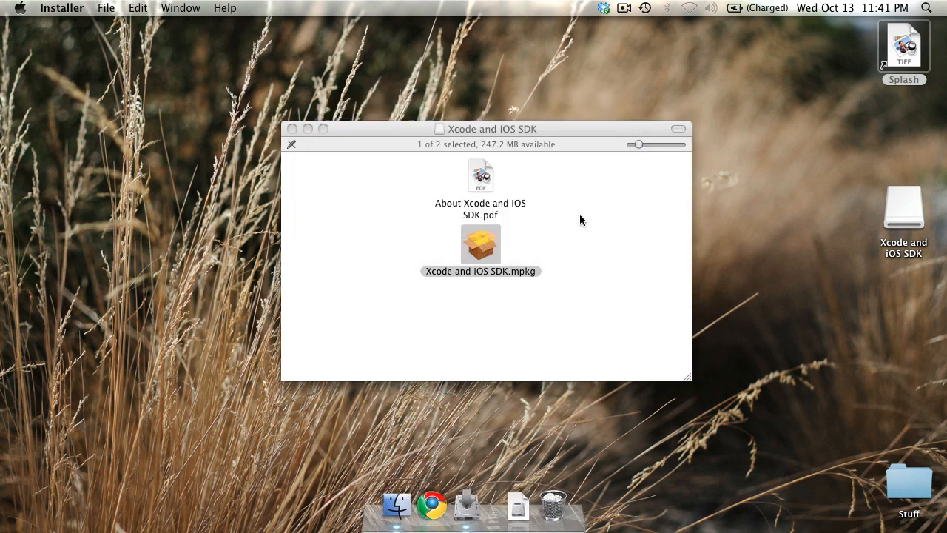
Go through the installer introduction and license, choosing Macintosh HD as destination.
double_click(480, 244)
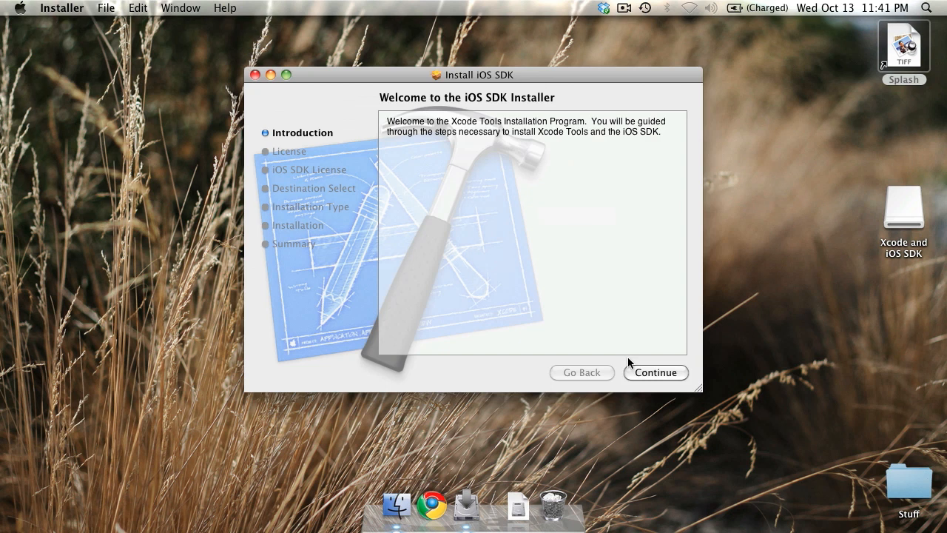
left_click(655, 372)
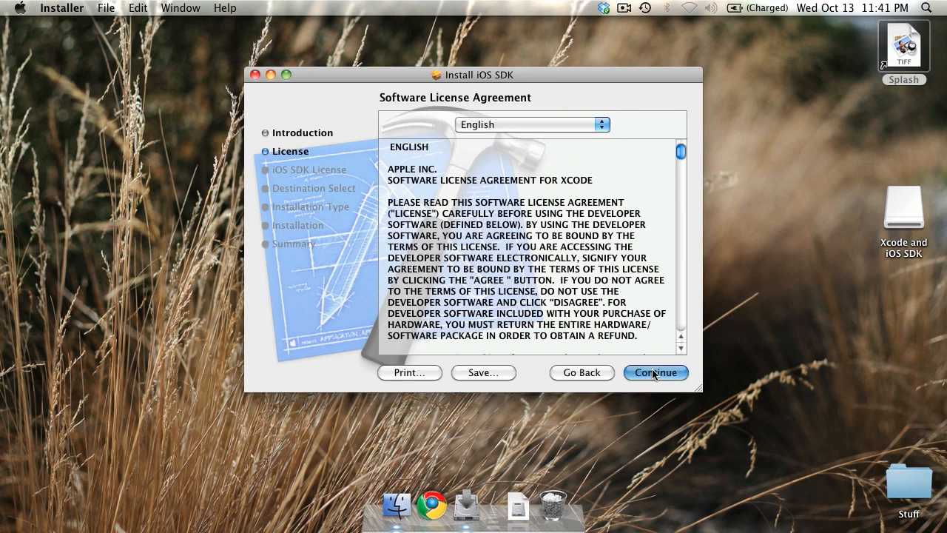
left_click(655, 372)
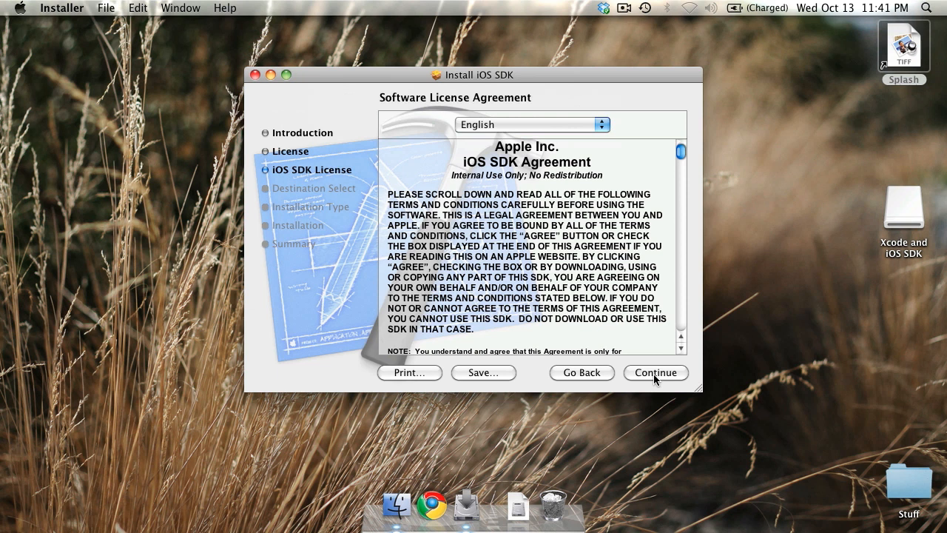
left_click(654, 372)
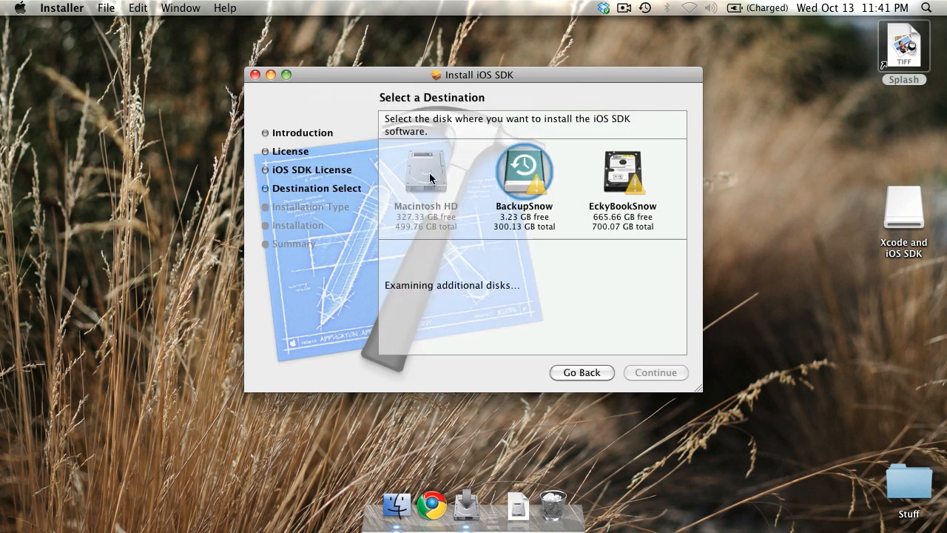
left_click(425, 172)
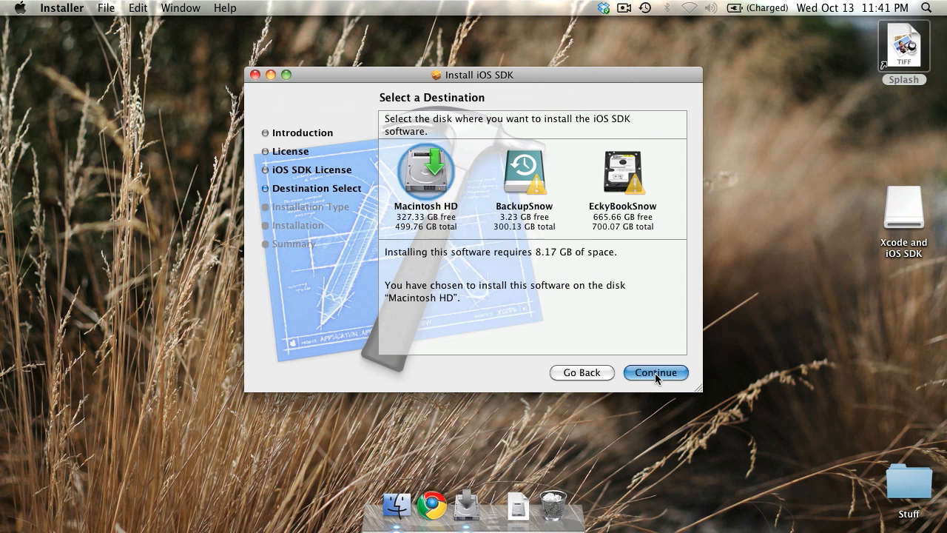
Review the Essentials packages, start the standard install, and authorise it.
left_click(655, 372)
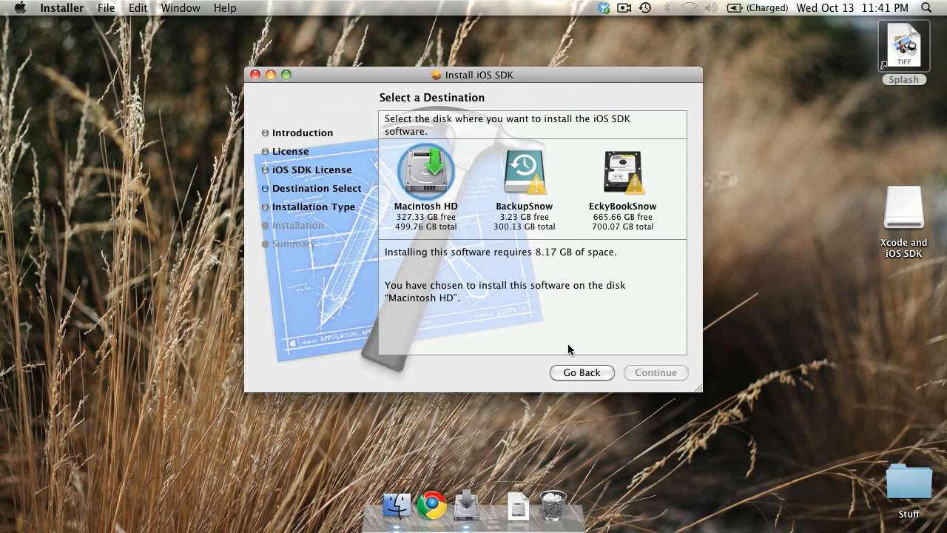
left_click(654, 372)
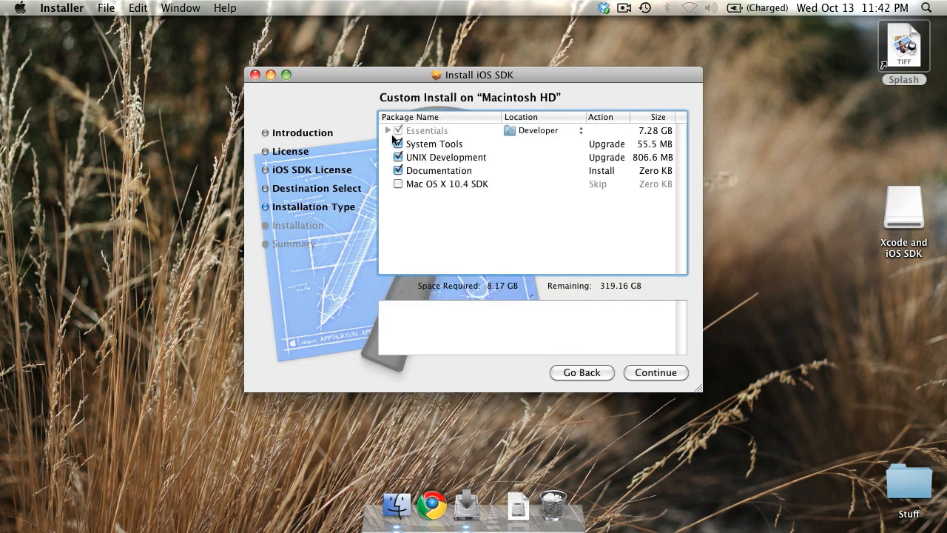
left_click(387, 130)
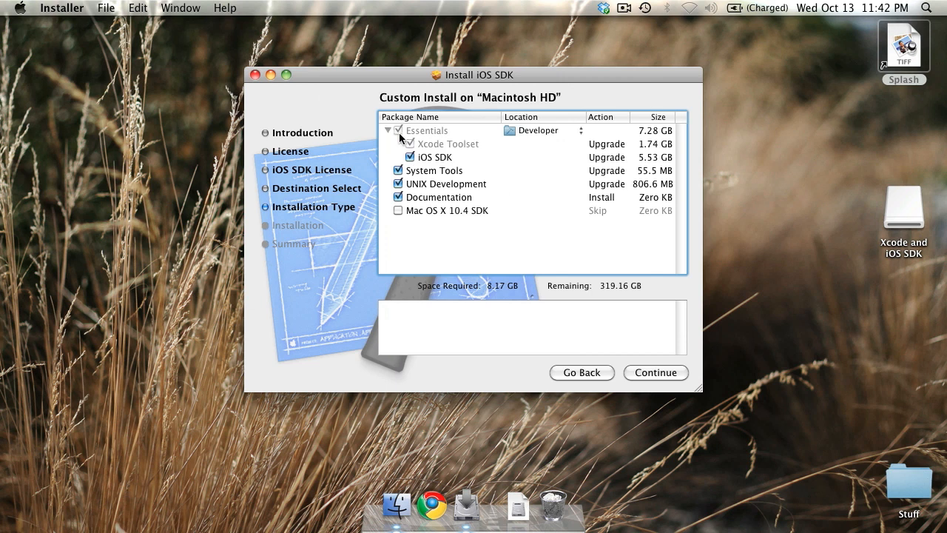
mouse_move(403, 139)
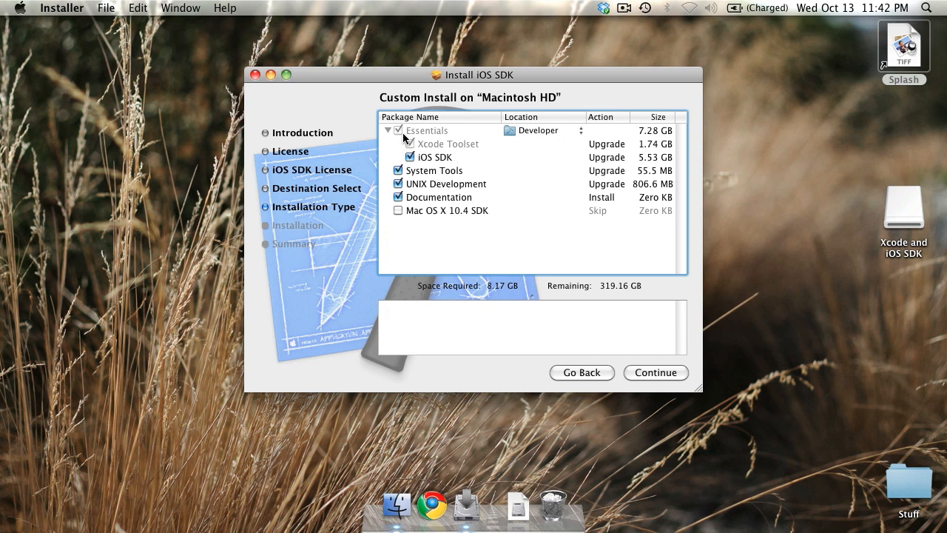
mouse_move(605, 151)
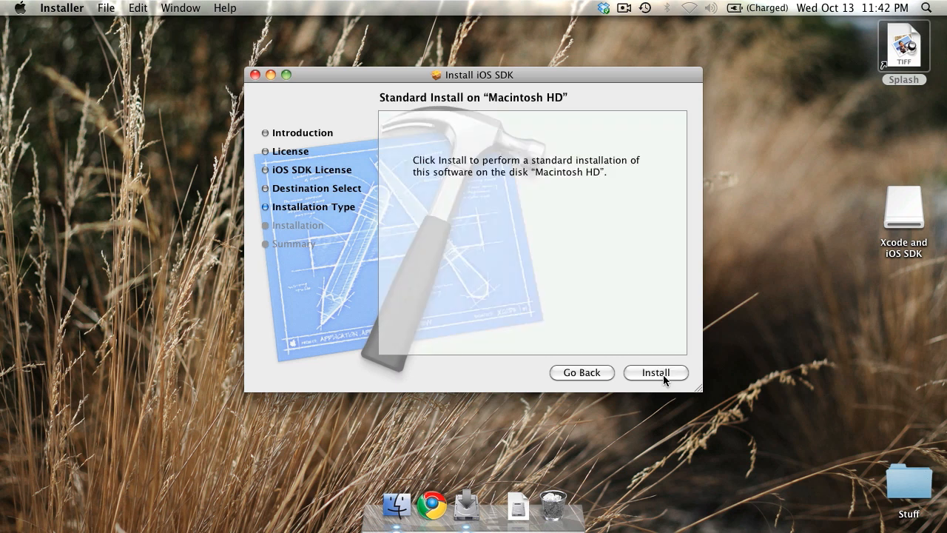
left_click(656, 372)
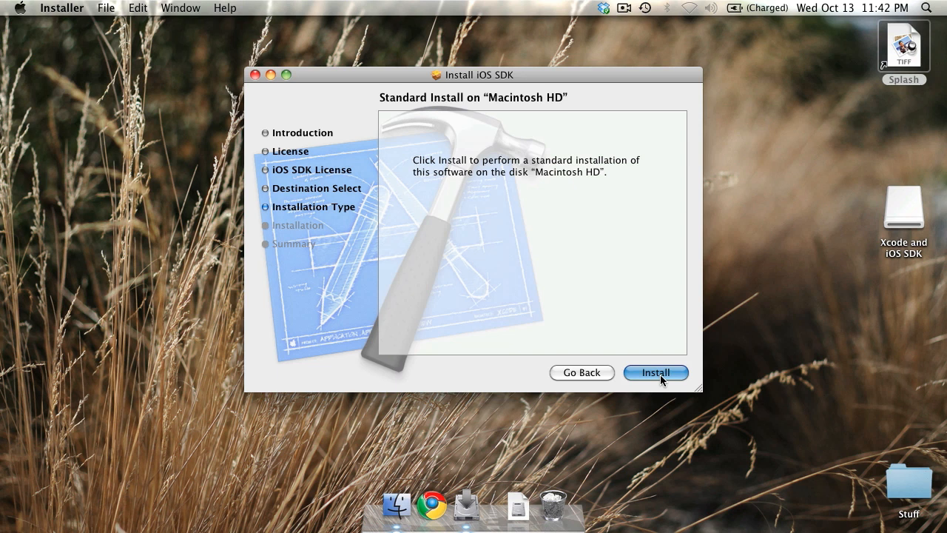
left_click(655, 372)
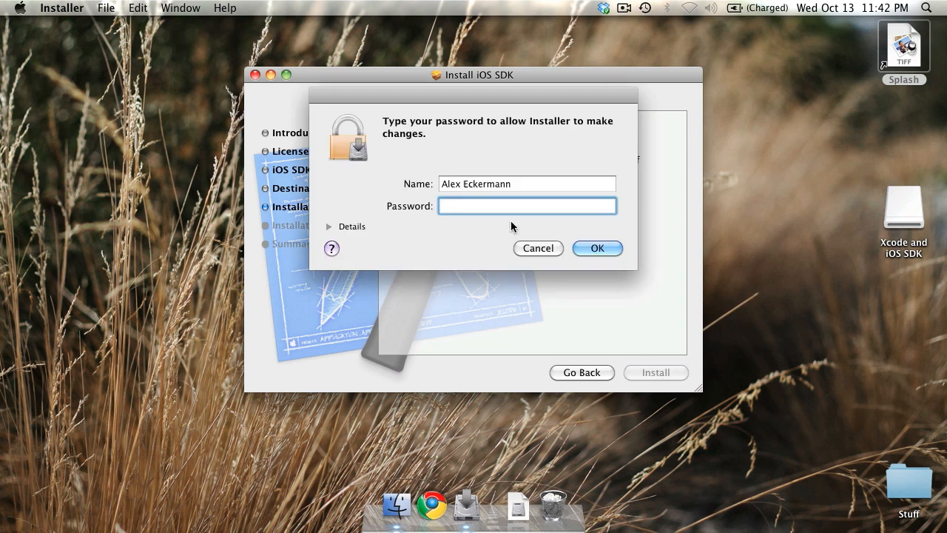
left_click(537, 248)
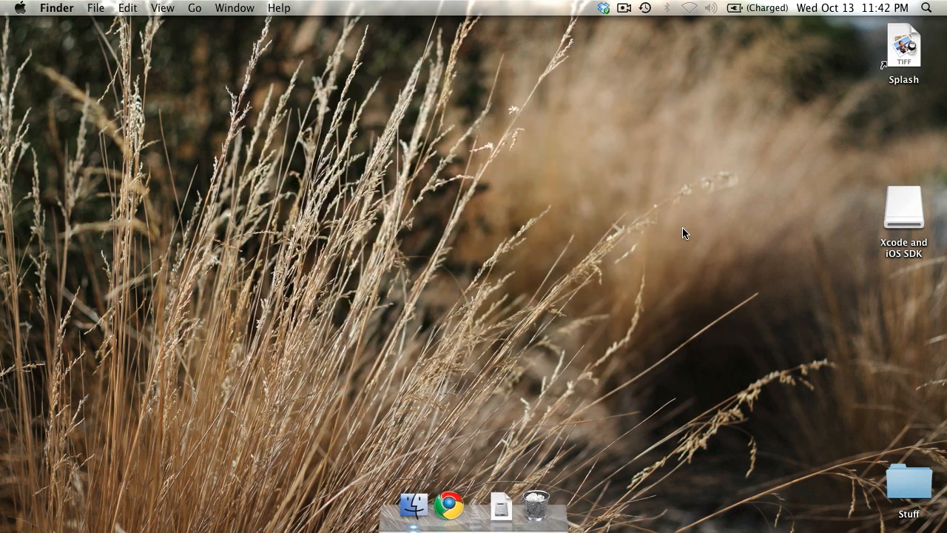
mouse_move(392, 514)
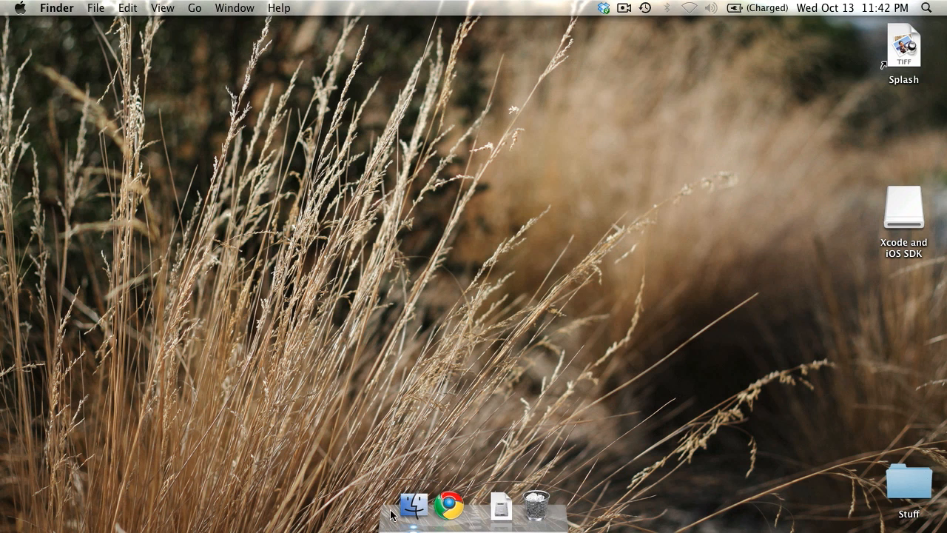
mouse_move(413, 508)
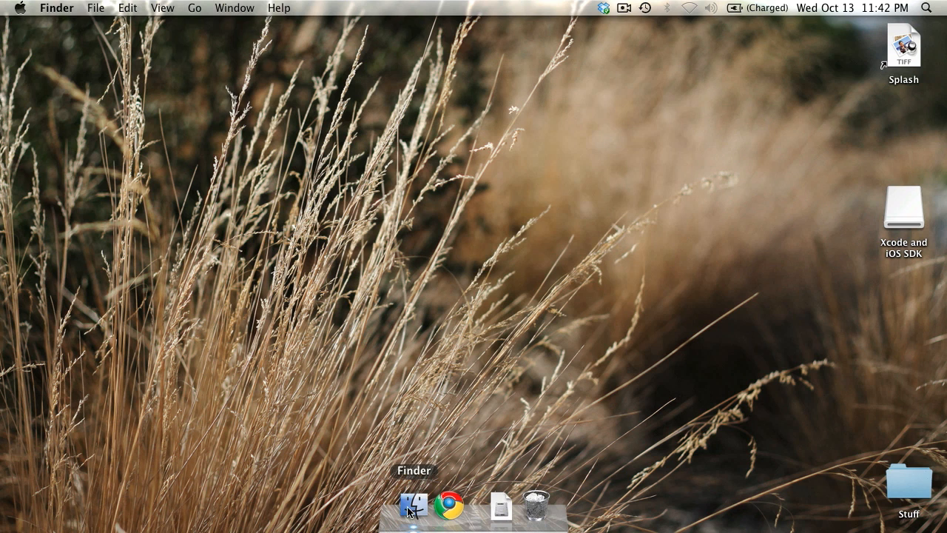
Open the Developer folder in Finder and browse the Xcode and Instruments applications.
left_click(413, 506)
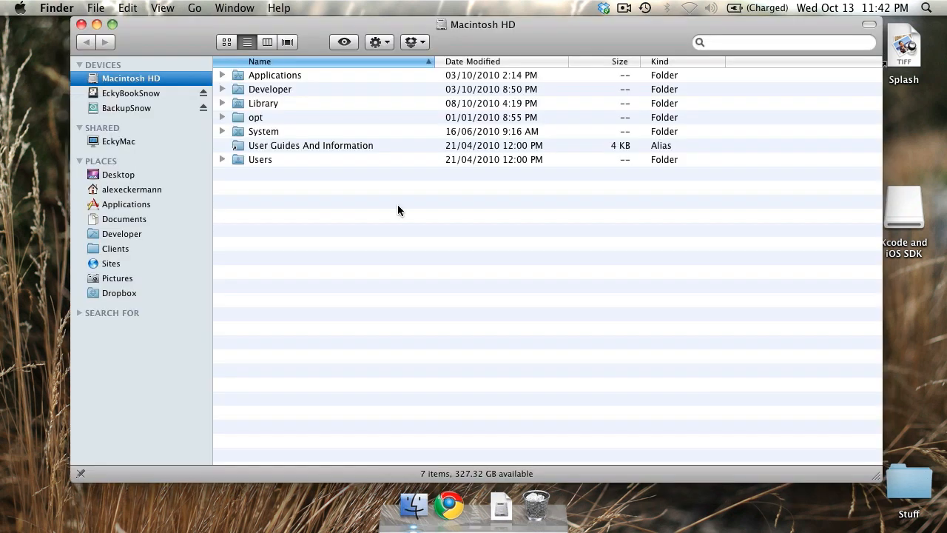
mouse_move(291, 102)
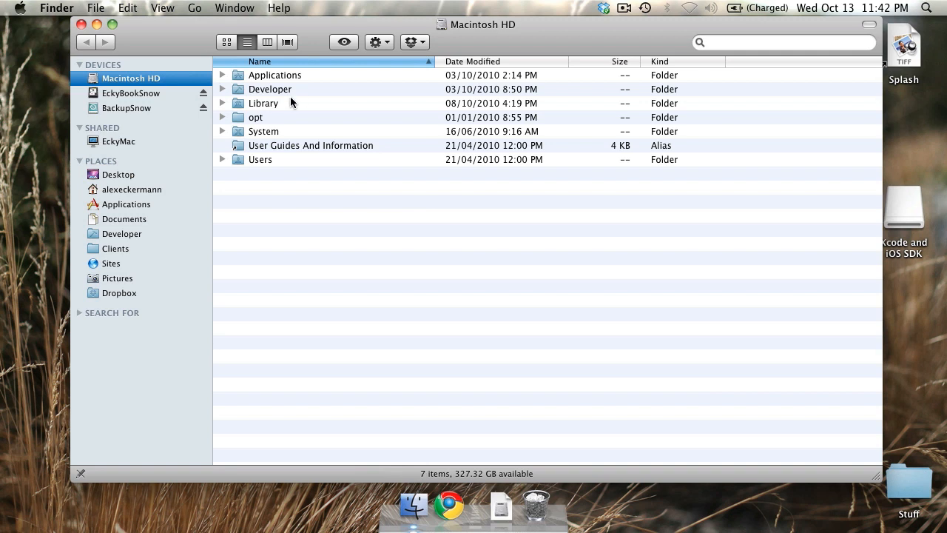
left_click(270, 89)
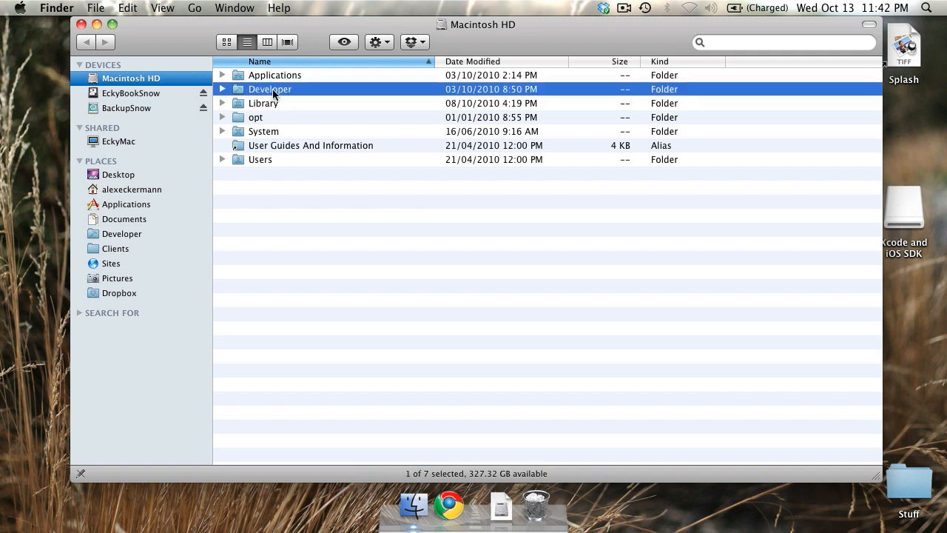
double_click(269, 89)
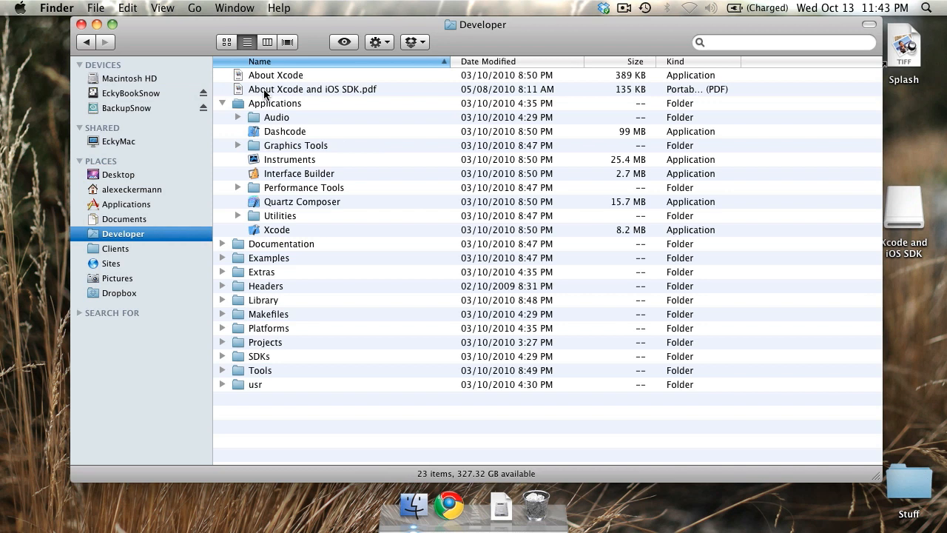
mouse_move(224, 107)
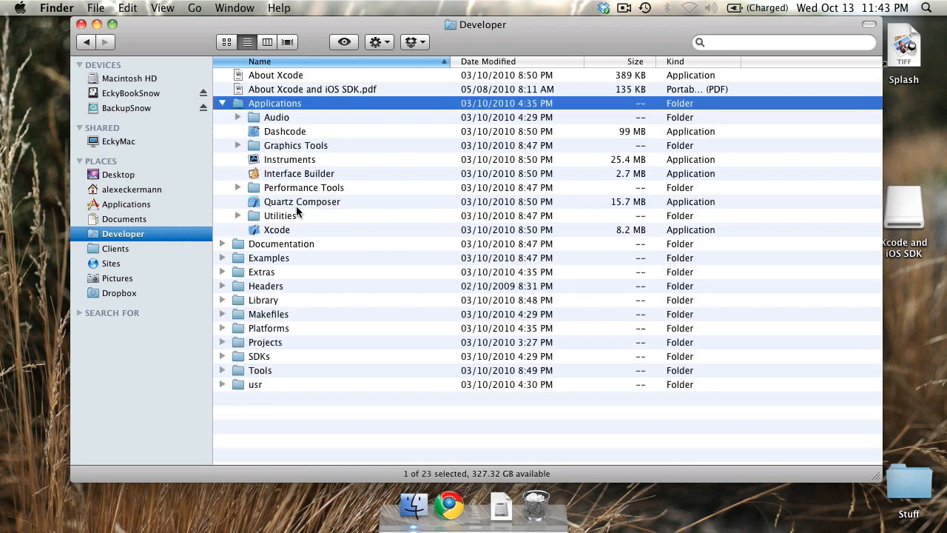
left_click(277, 229)
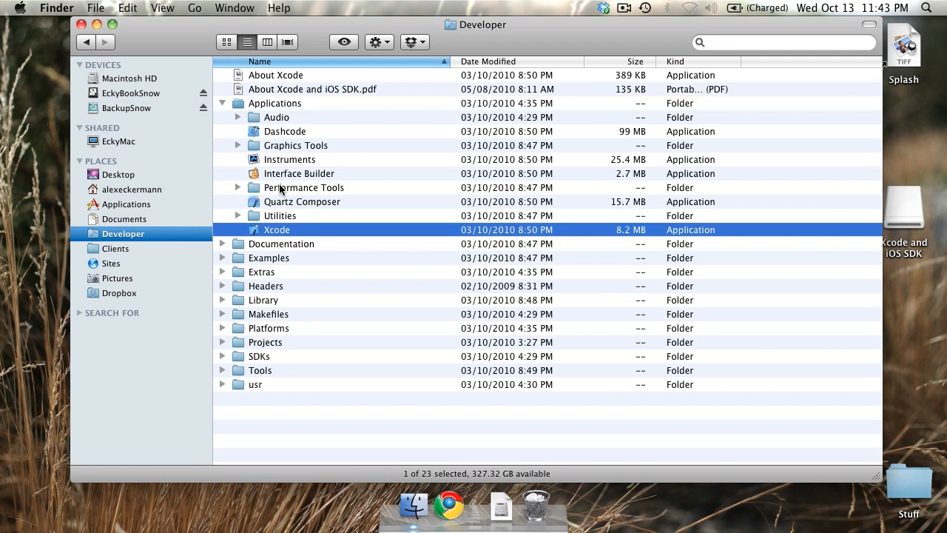
left_click(289, 159)
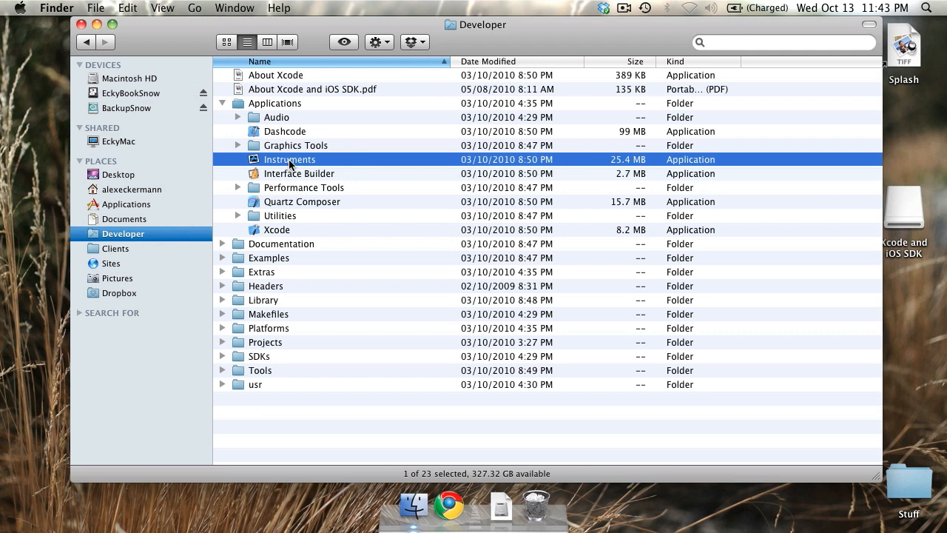
mouse_move(280, 230)
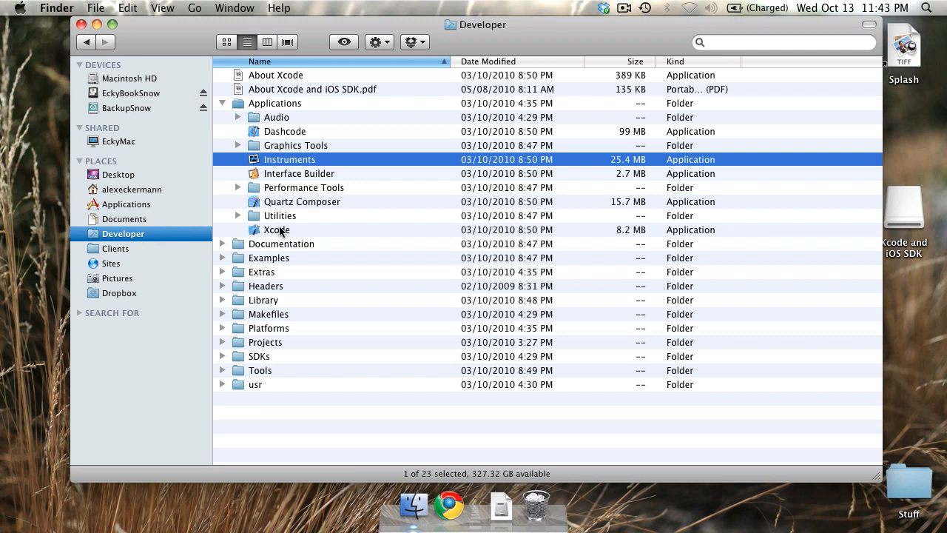
left_click(276, 229)
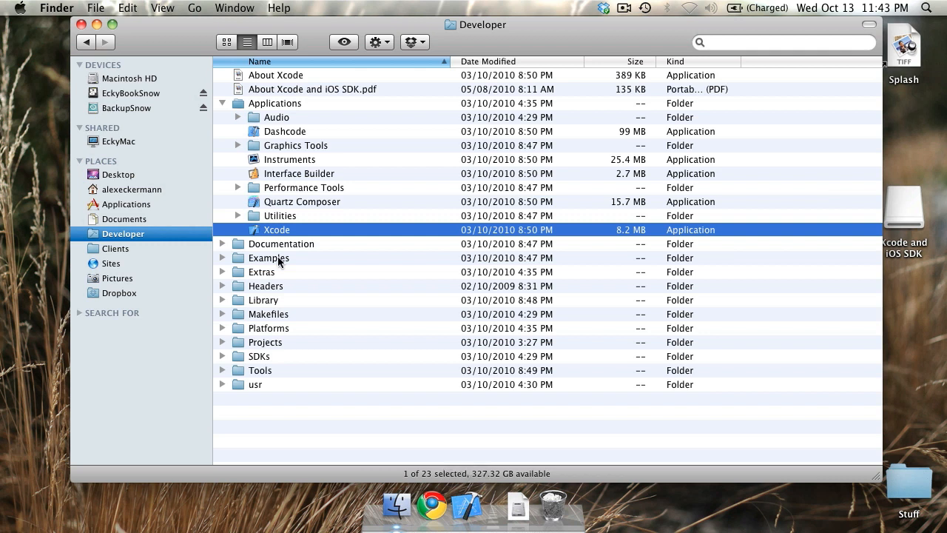
mouse_move(268, 244)
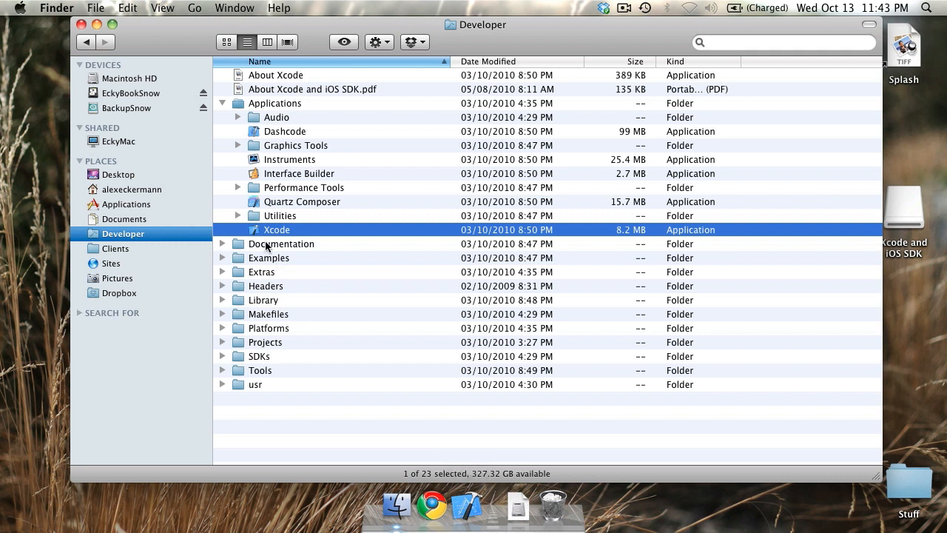
mouse_move(224, 247)
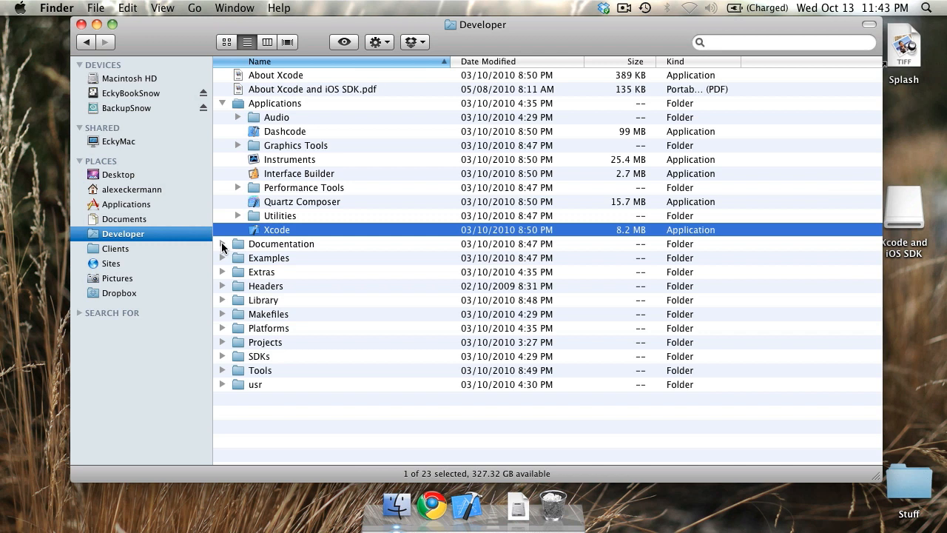
Select Documentation, collapse Examples, and close the Developer window.
left_click(281, 243)
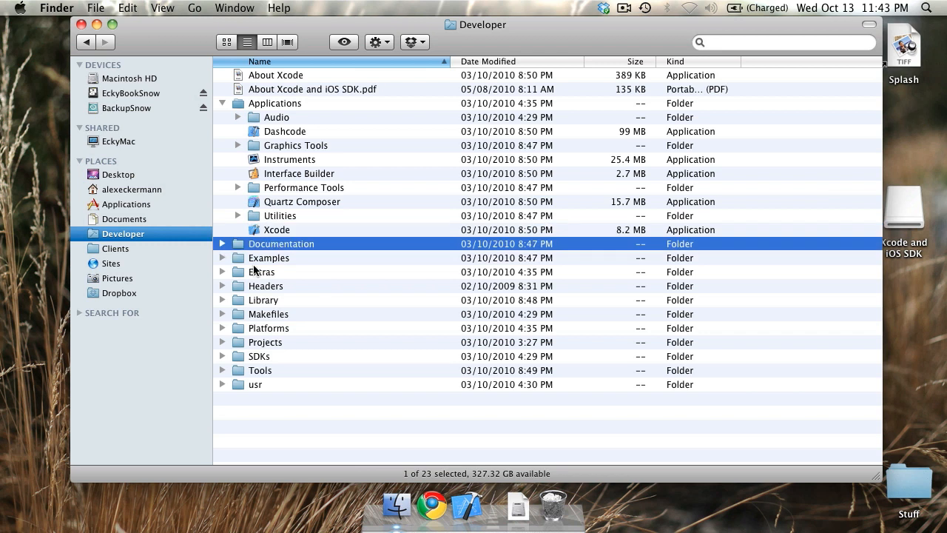
left_click(222, 257)
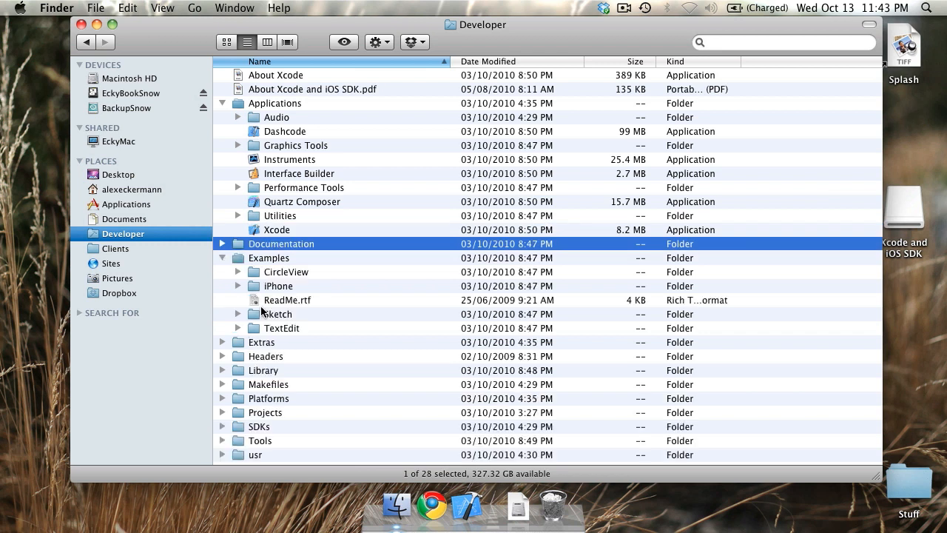
left_click(222, 258)
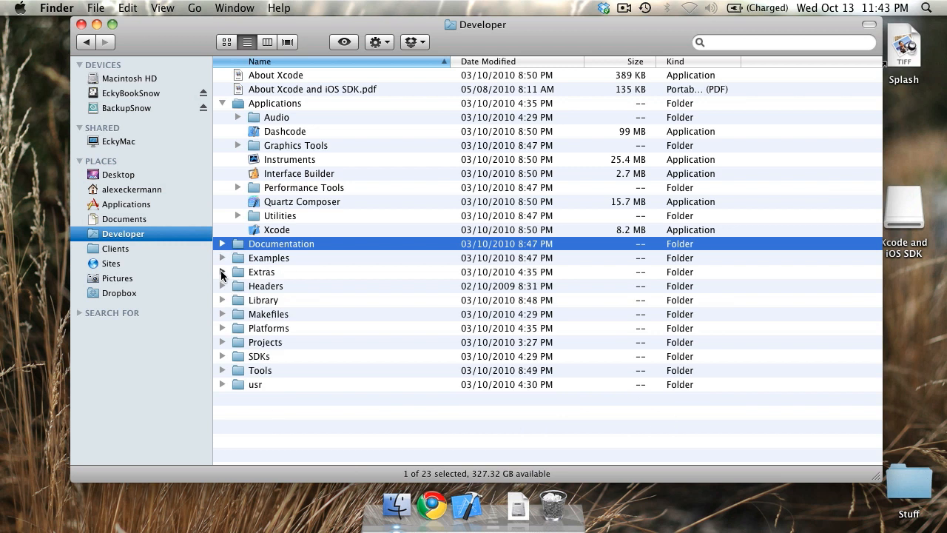
mouse_move(232, 327)
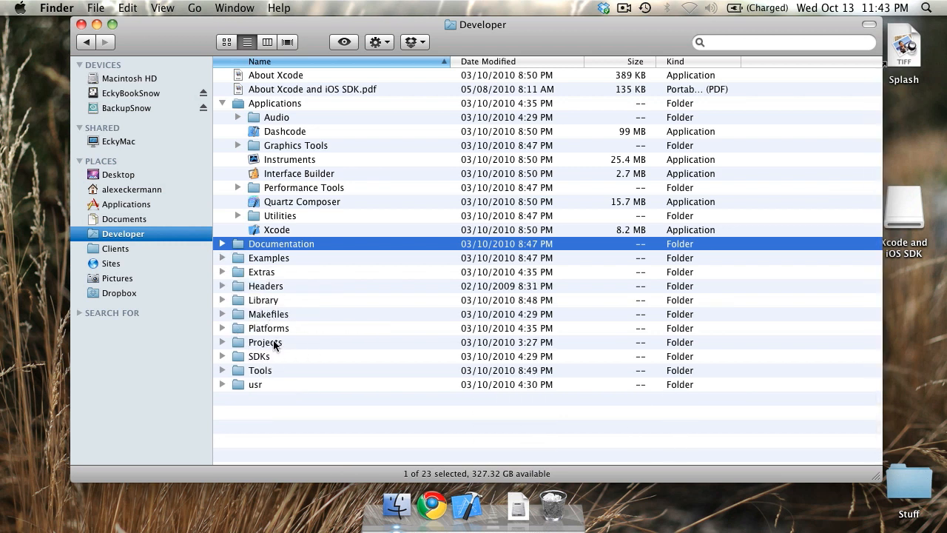
mouse_move(219, 357)
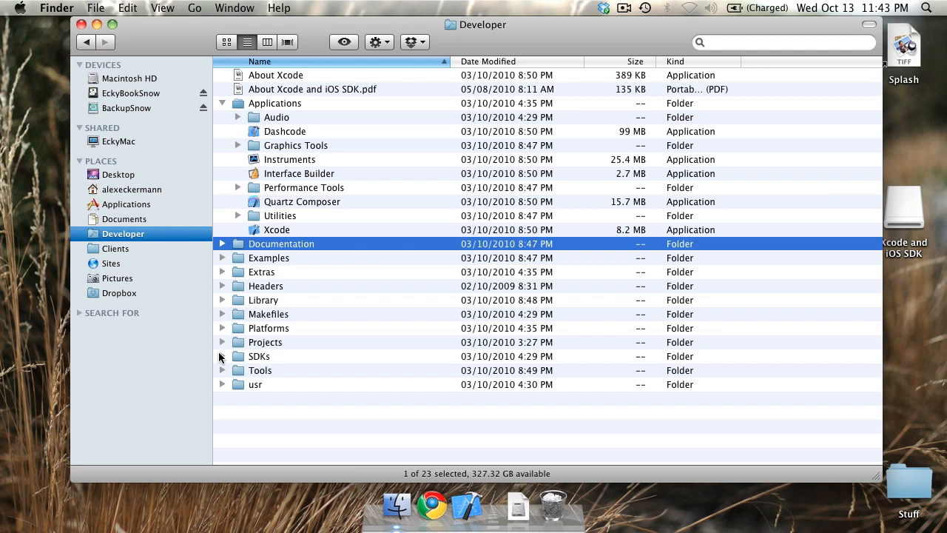
mouse_move(257, 346)
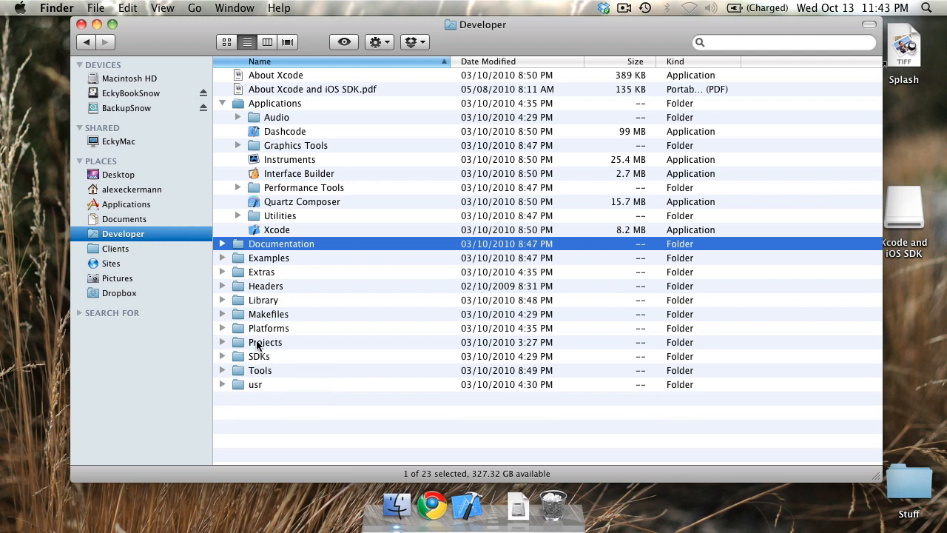
mouse_move(82, 24)
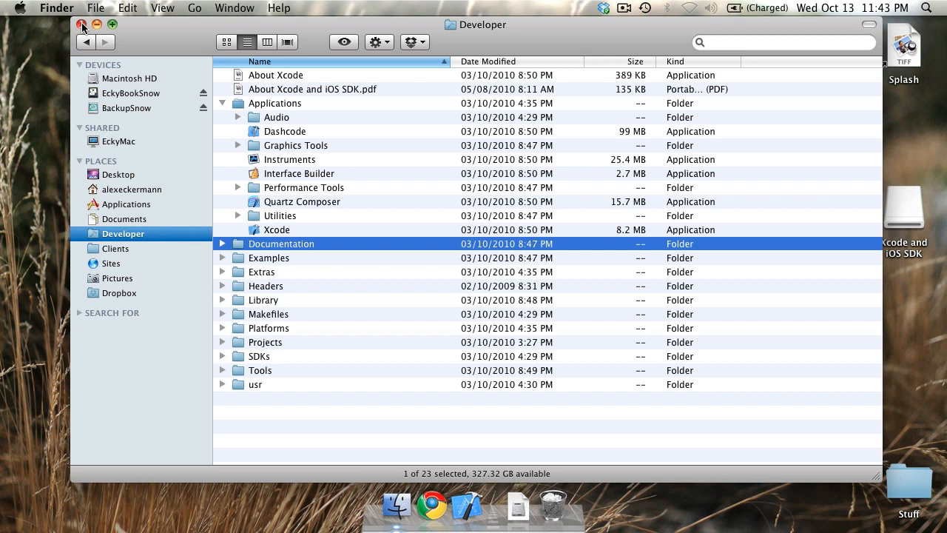
left_click(82, 23)
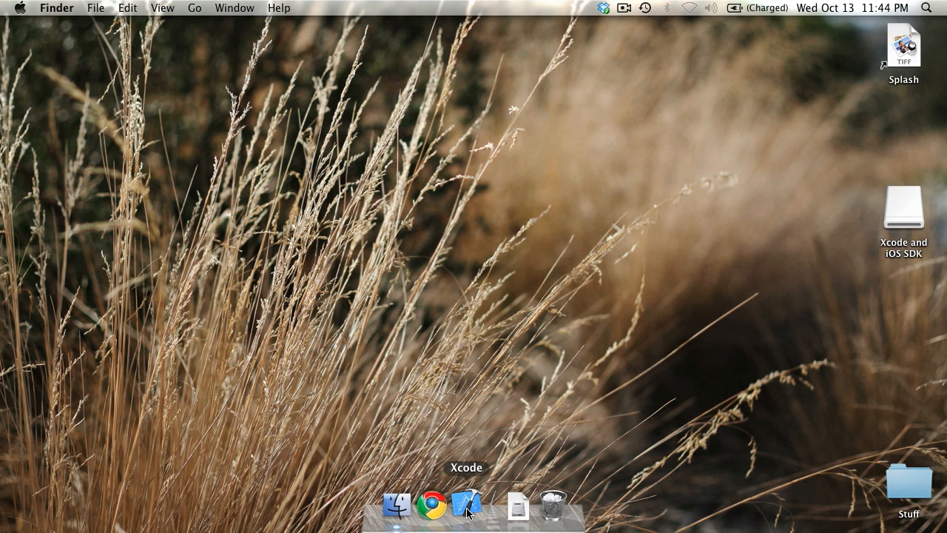
Launch Xcode 3.2.4 from the Dock.
left_click(466, 506)
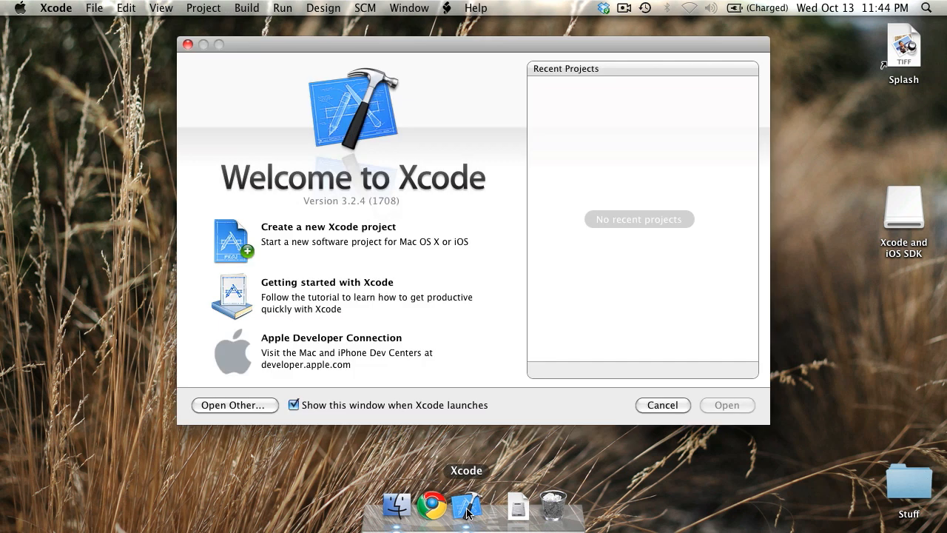
mouse_move(653, 494)
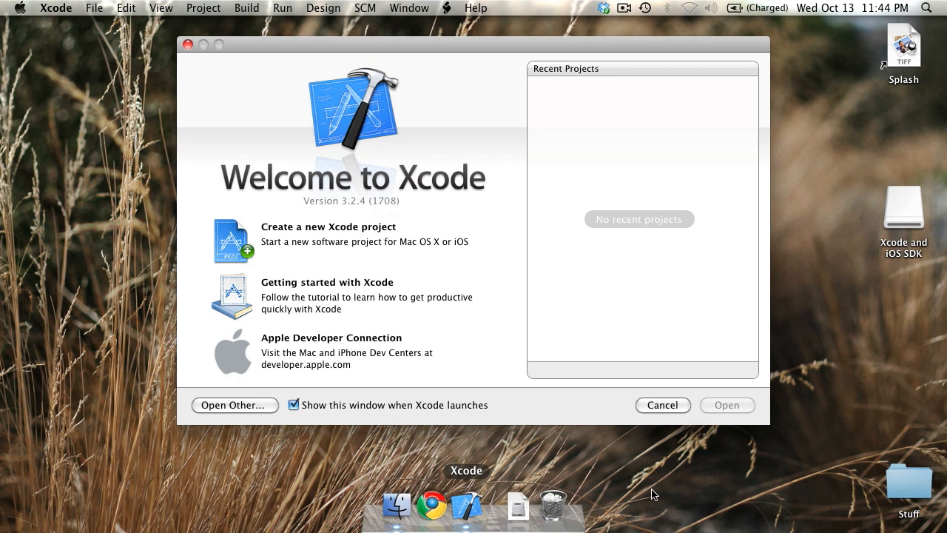
mouse_move(630, 197)
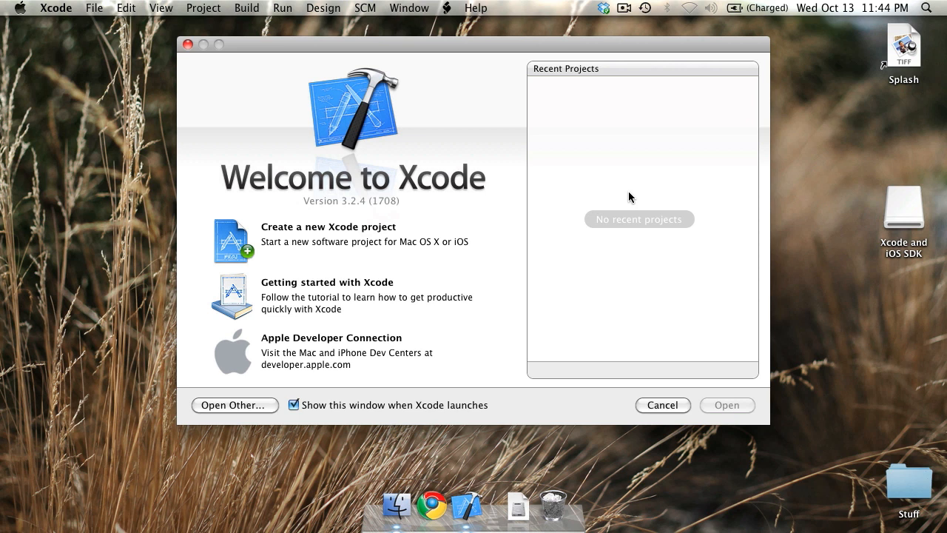
mouse_move(266, 241)
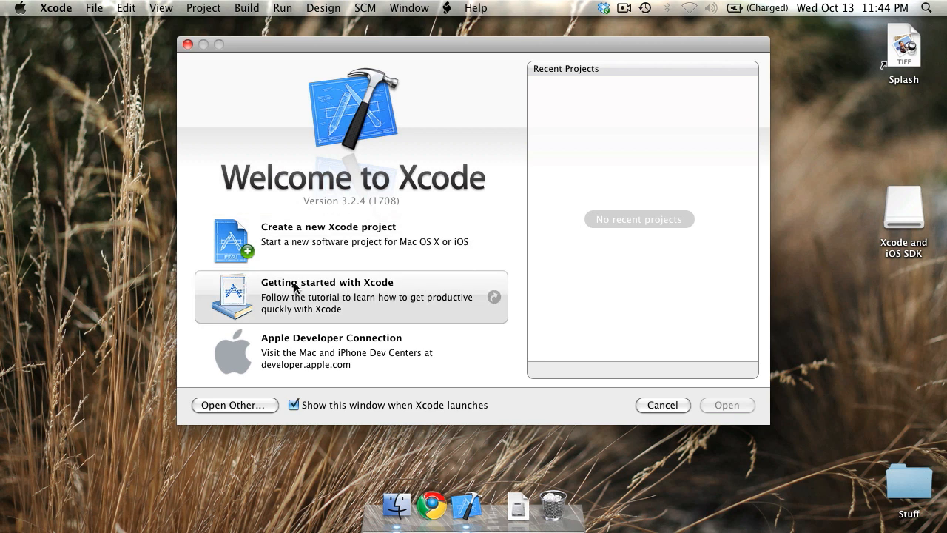
mouse_move(312, 287)
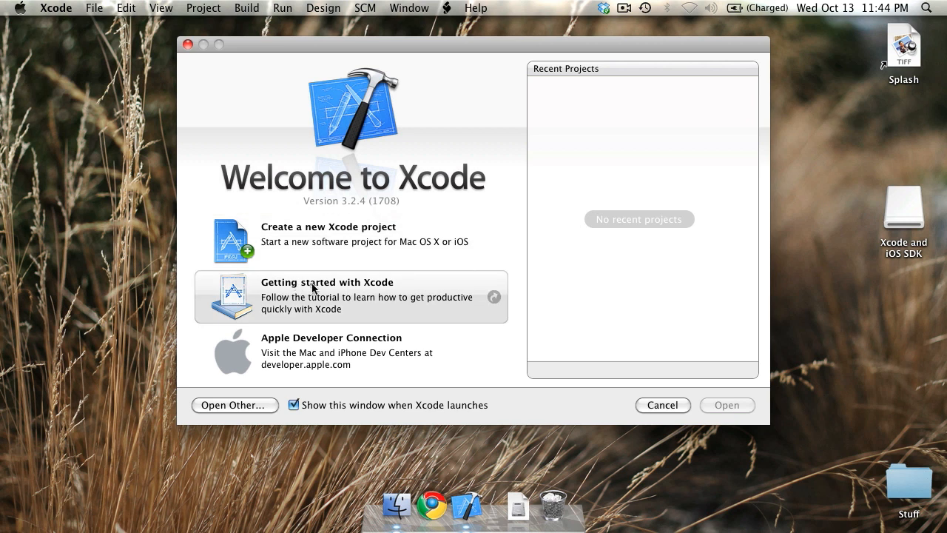
mouse_move(296, 348)
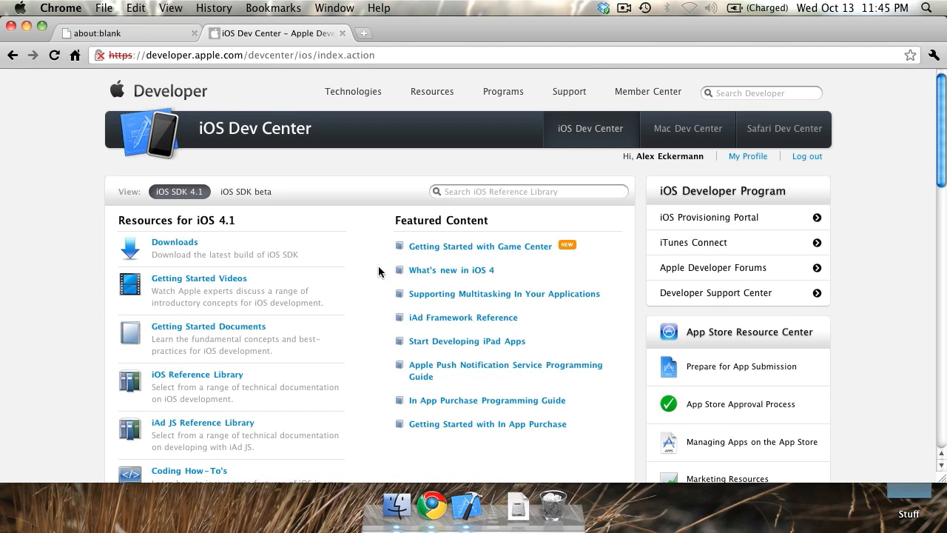
scroll("down", 3)
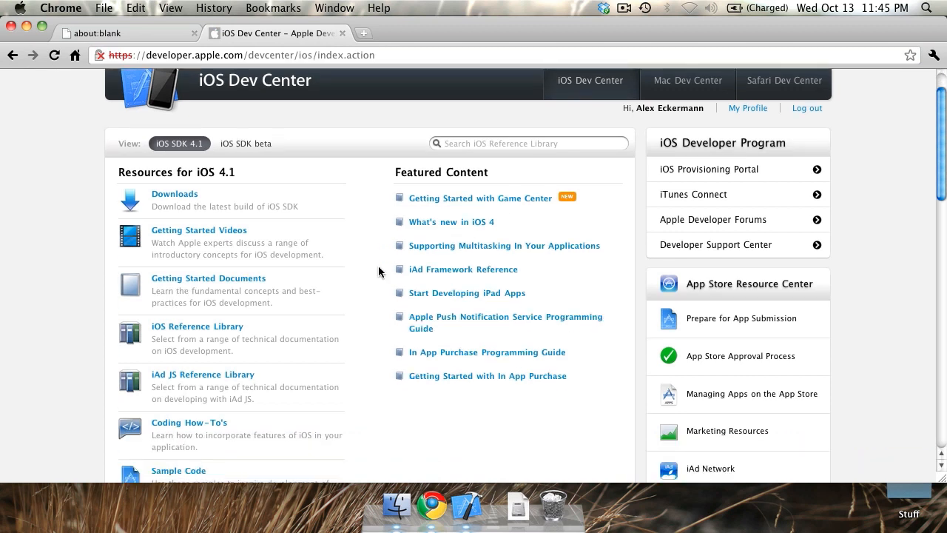
scroll("down", 3)
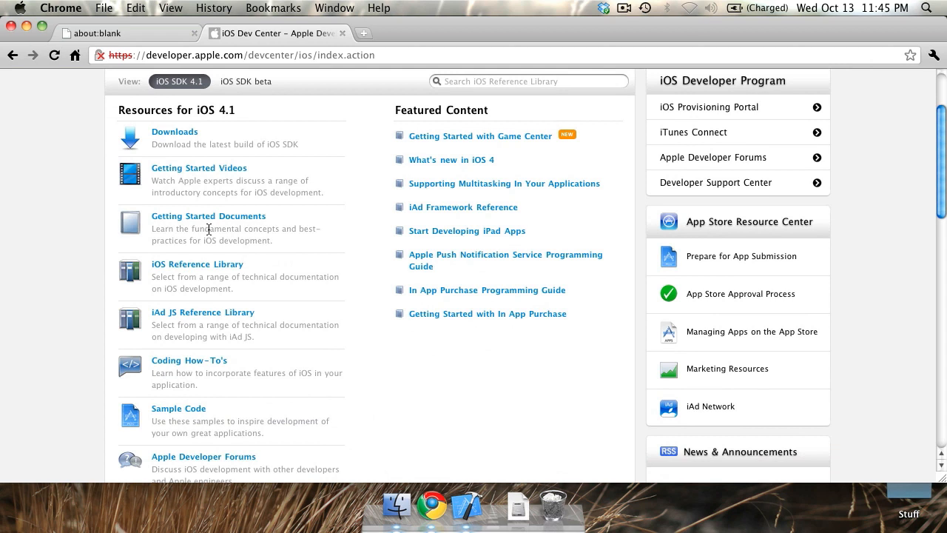
mouse_move(207, 174)
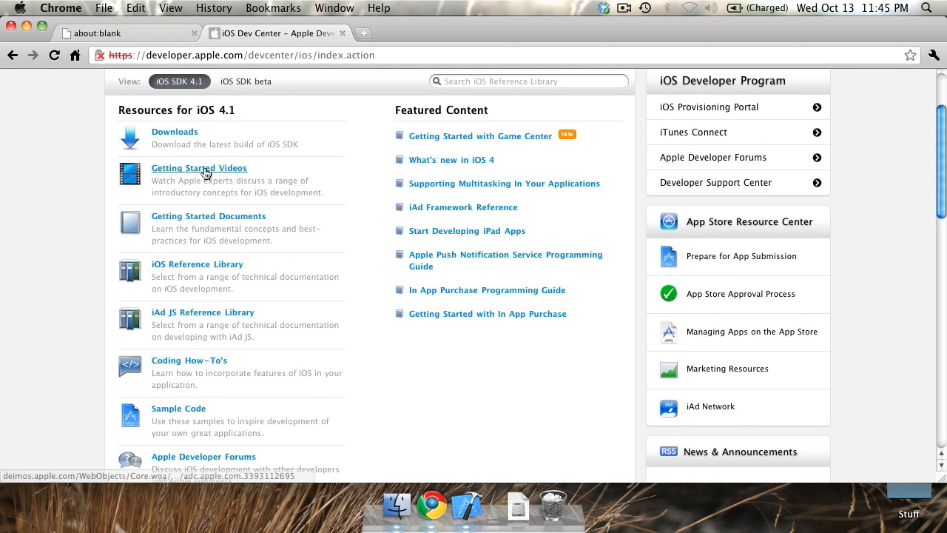
mouse_move(189, 172)
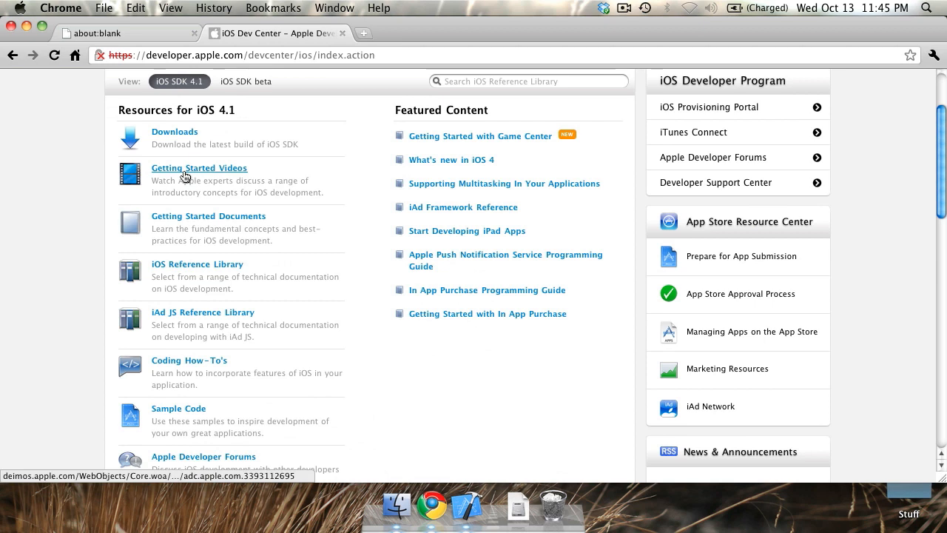
left_click(199, 168)
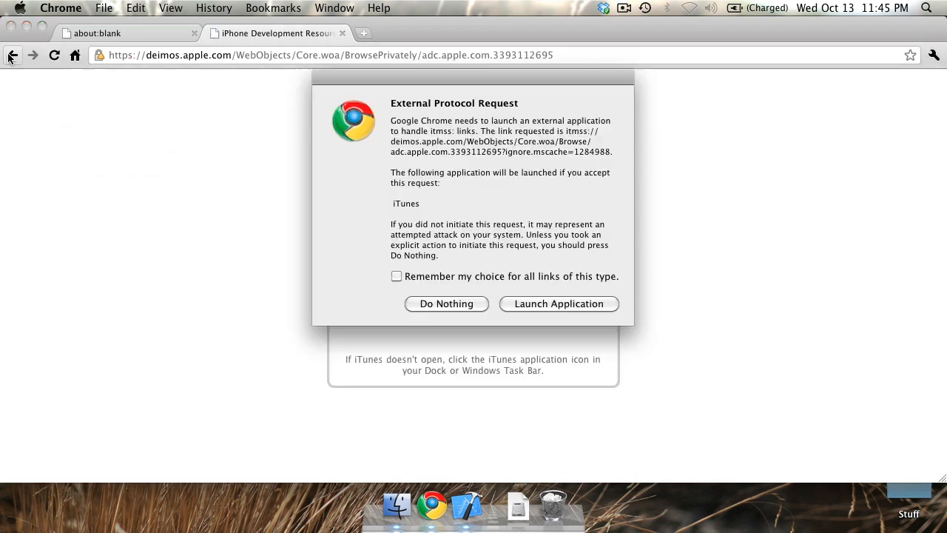
left_click(445, 303)
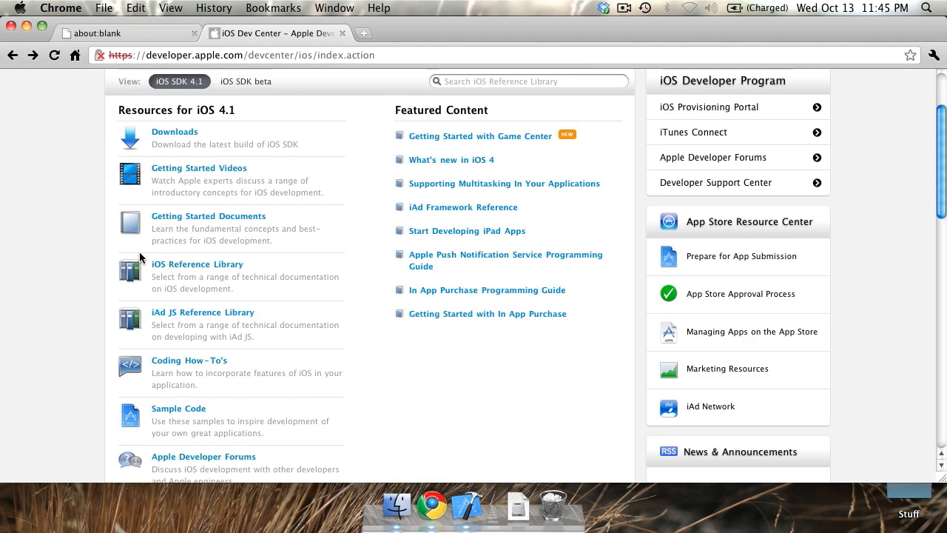
mouse_move(208, 215)
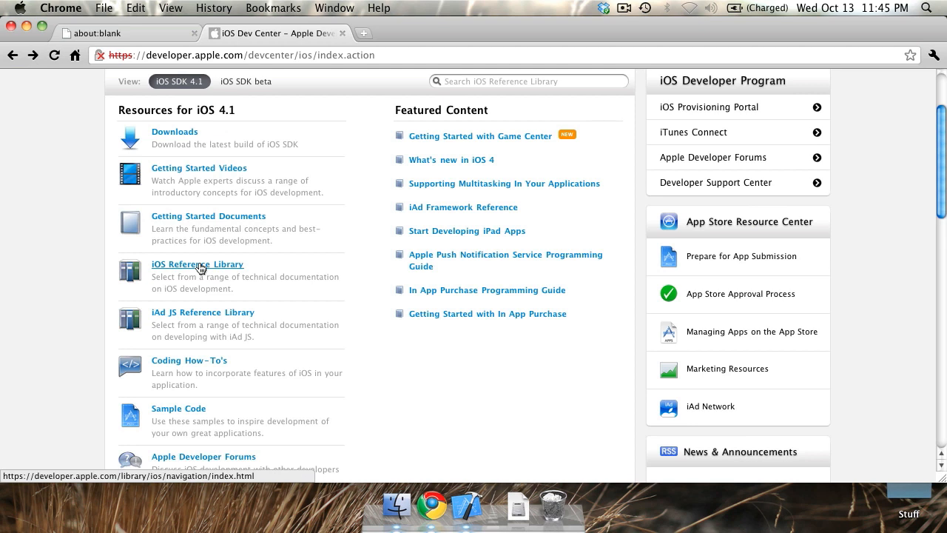
mouse_move(209, 324)
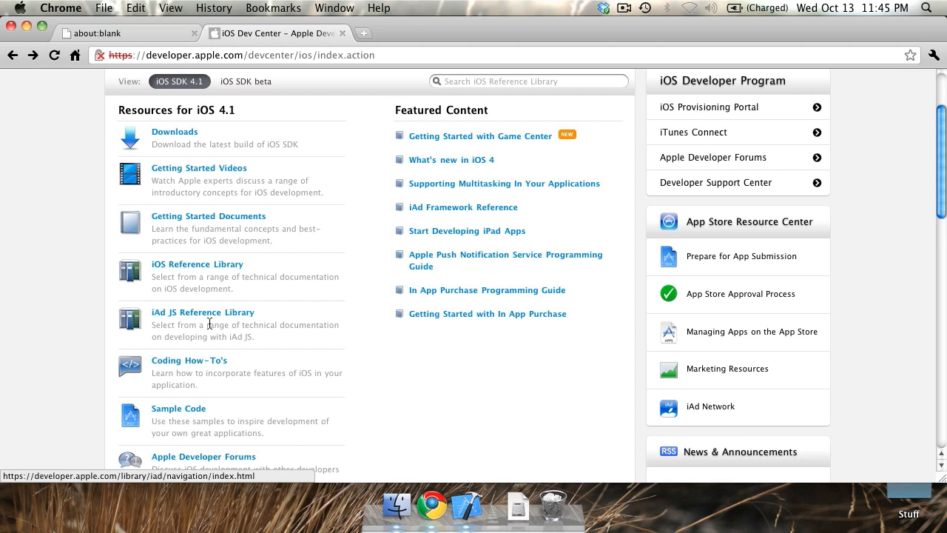
mouse_move(231, 319)
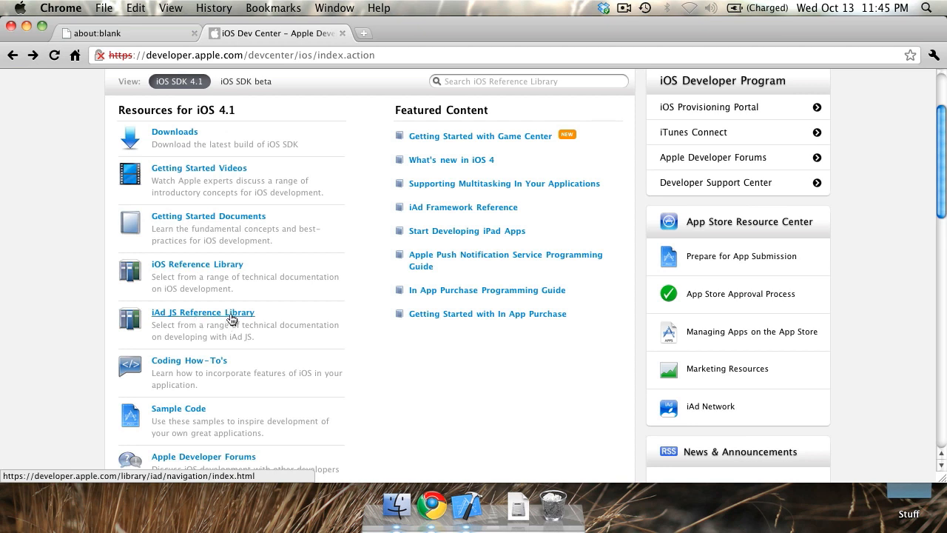
scroll("down", 3)
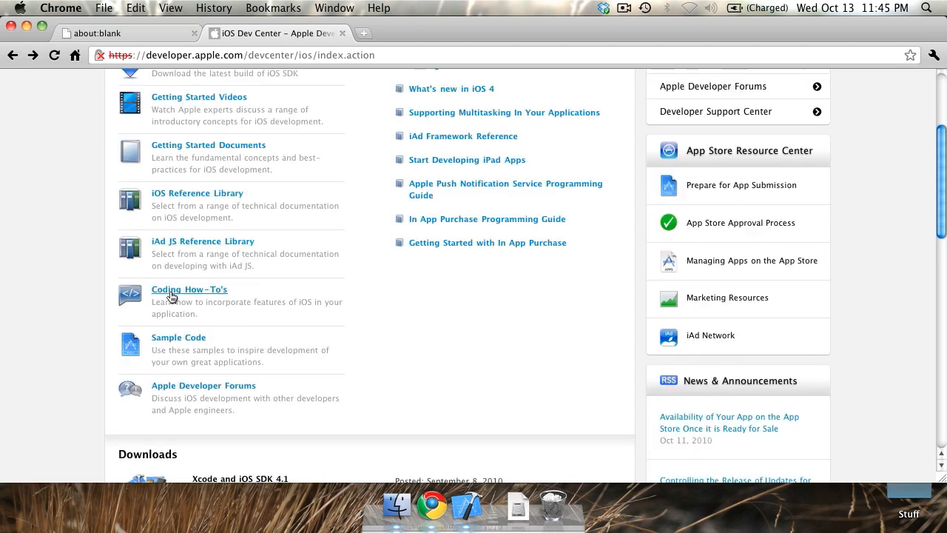
mouse_move(191, 294)
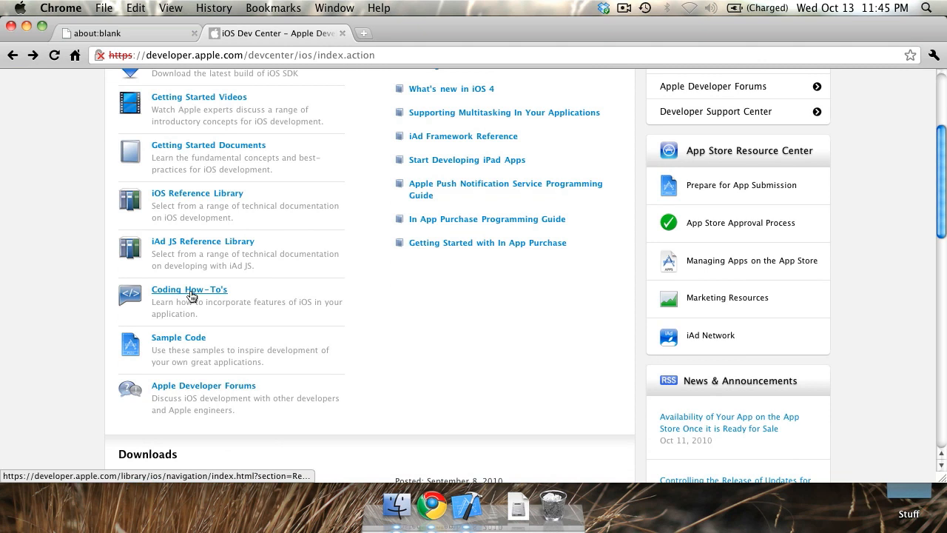
mouse_move(200, 397)
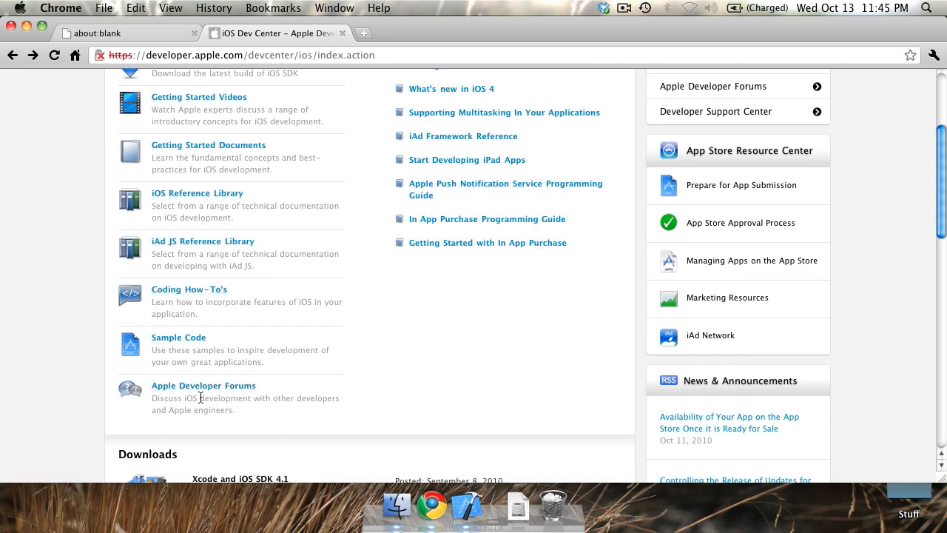
scroll("up", 3)
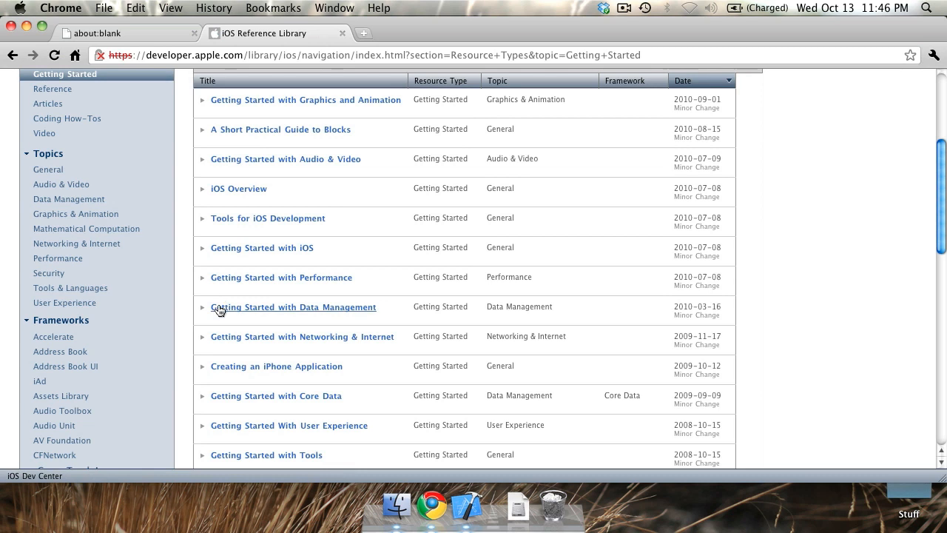
mouse_move(140, 191)
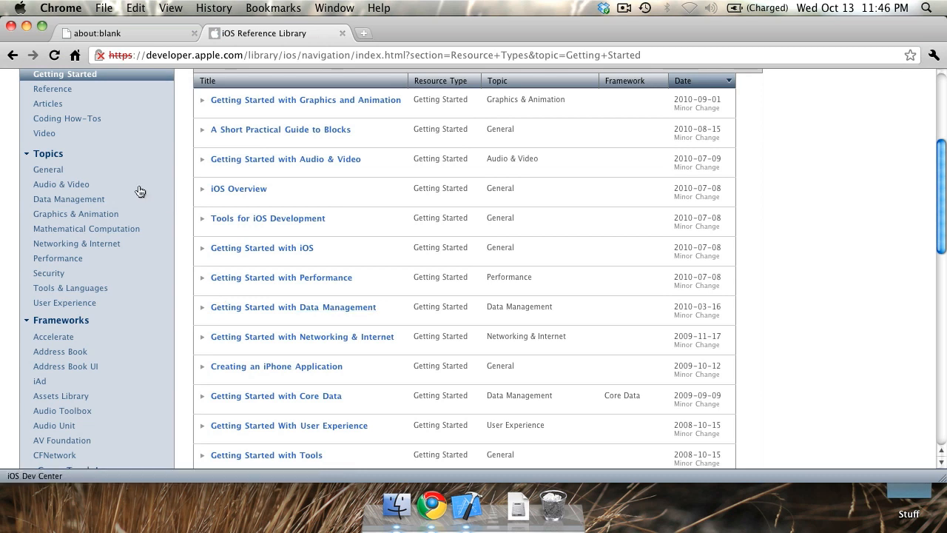
Scroll the Getting Started documents and filter the library to Networking & Internet.
scroll("up", 3)
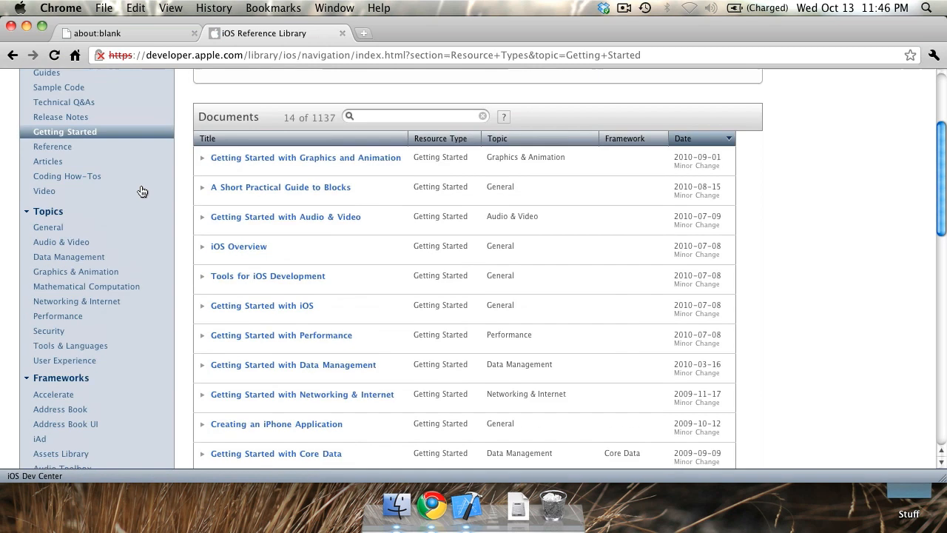
scroll("down", 3)
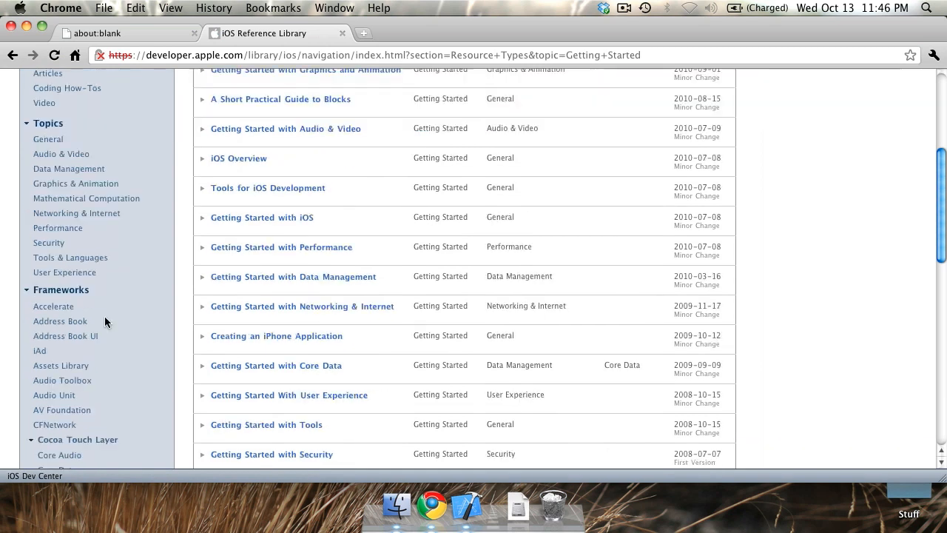
scroll("down", 3)
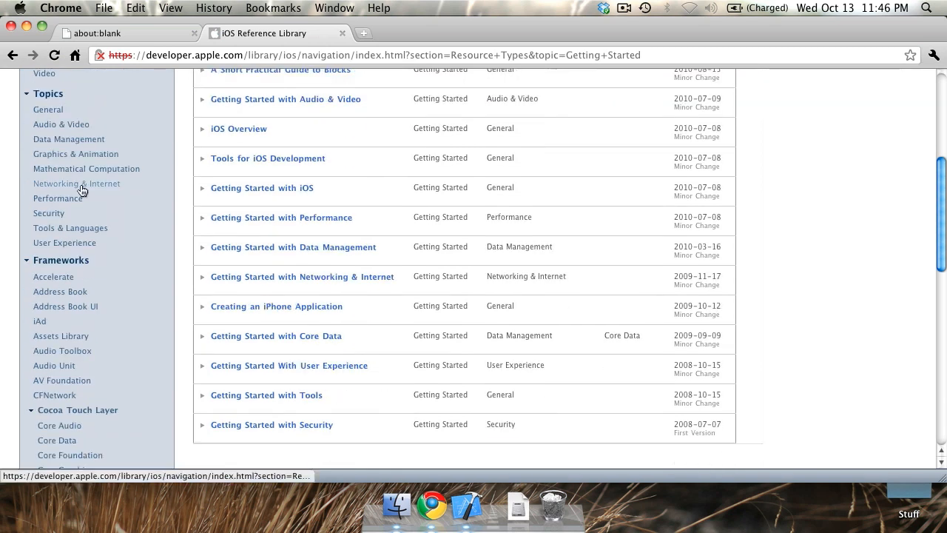
left_click(76, 184)
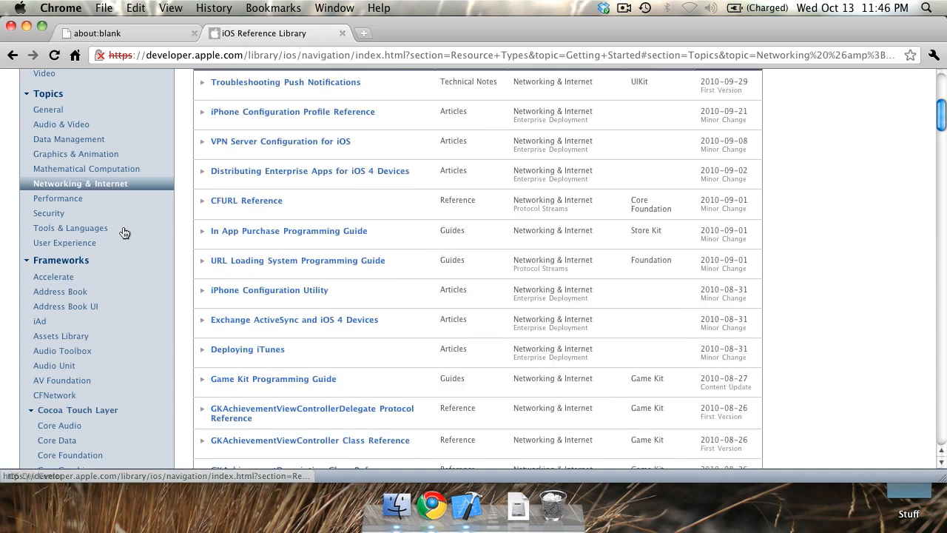
mouse_move(192, 252)
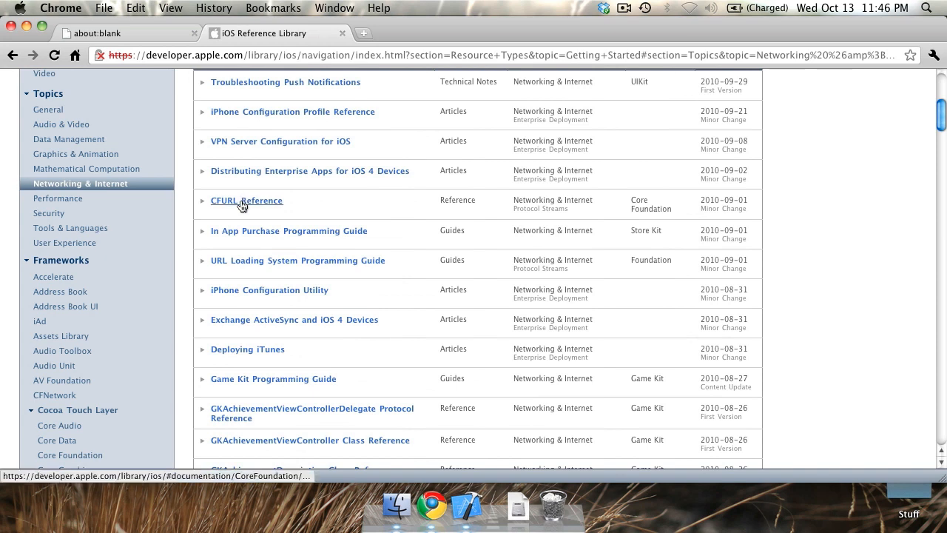
Scroll the Networking & Internet document list and open HTTP Live Streaming Overview.
scroll("down", 3)
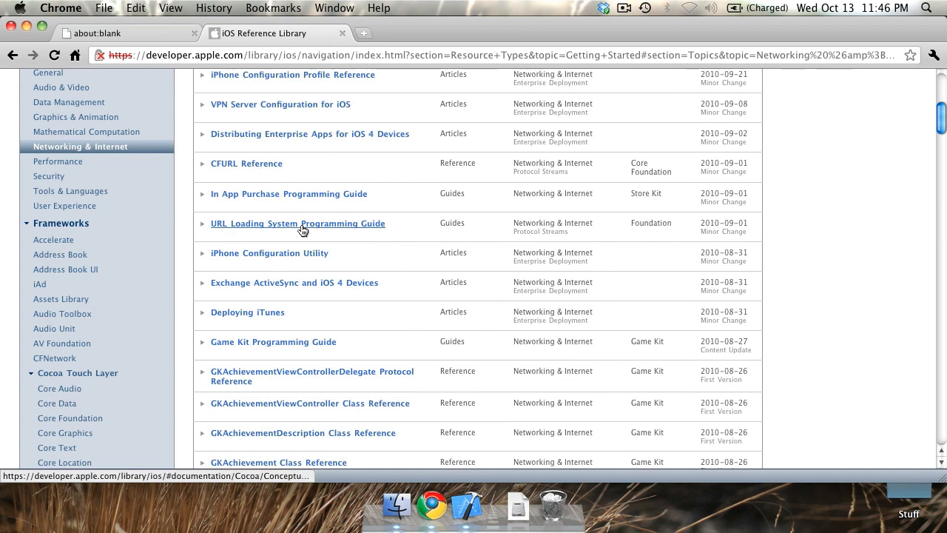
mouse_move(277, 198)
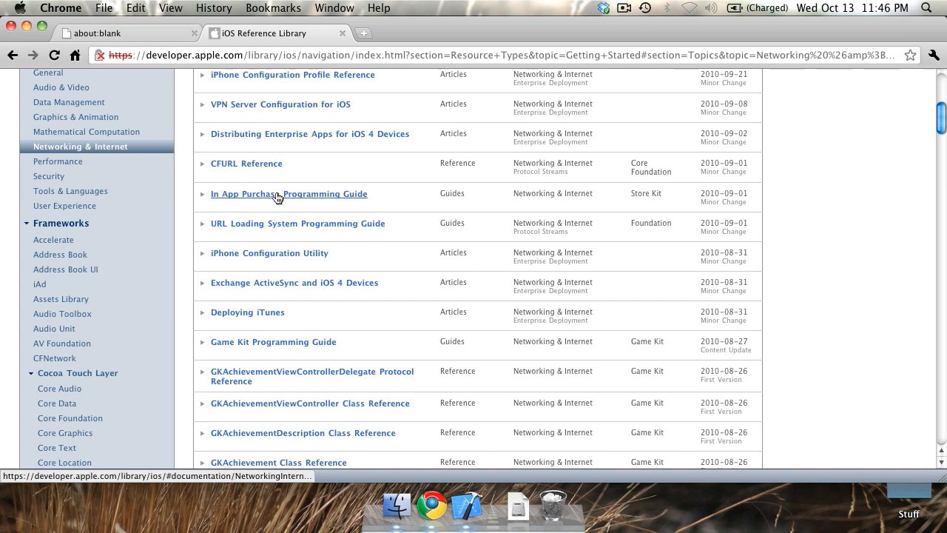
mouse_move(290, 232)
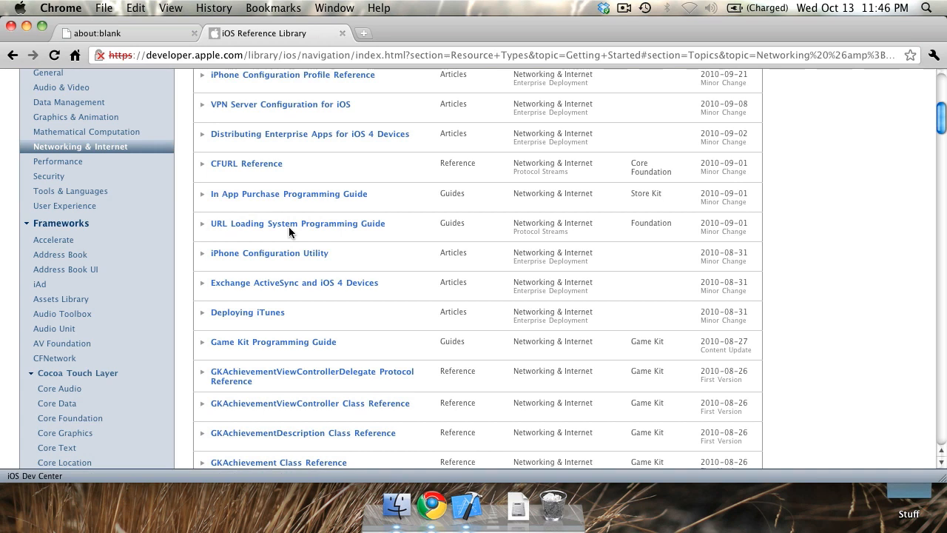
scroll("down", 3)
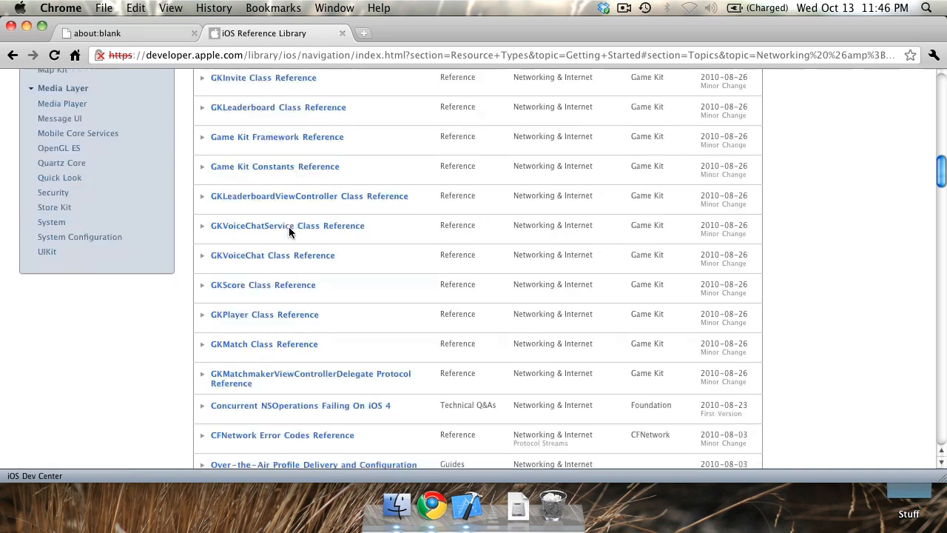
scroll("down", 3)
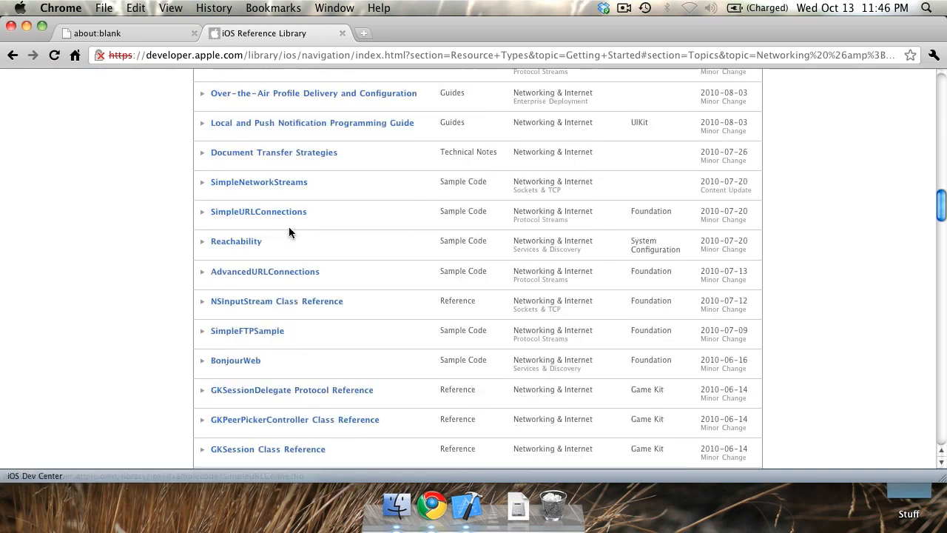
scroll("down", 3)
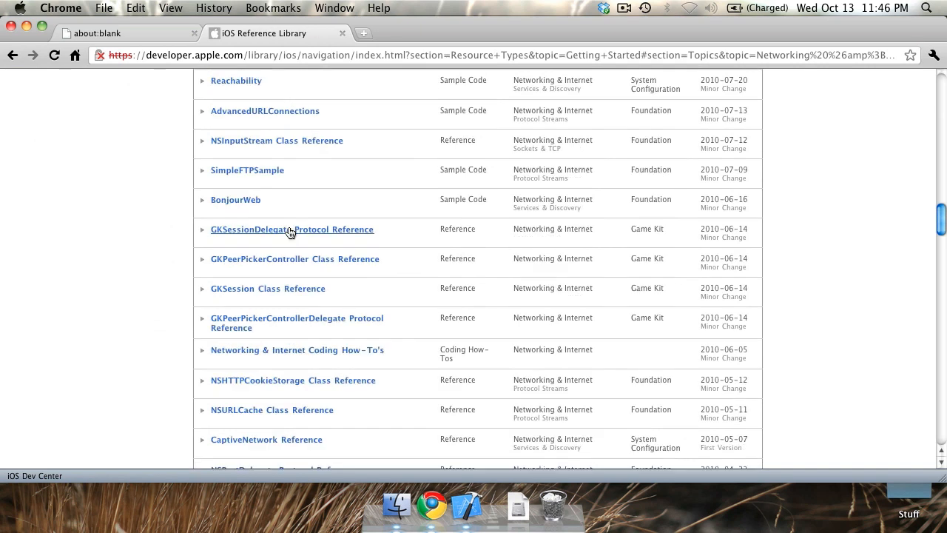
scroll("down", 3)
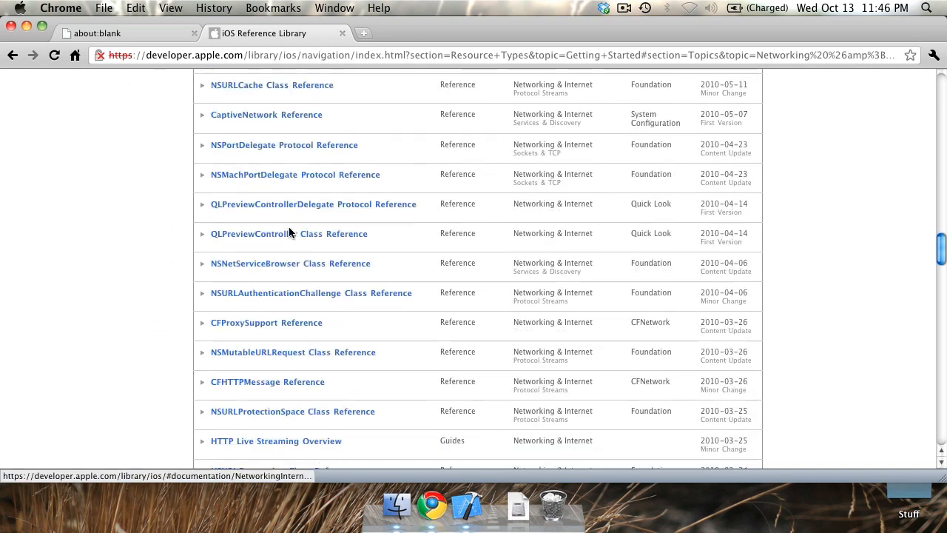
scroll("down", 3)
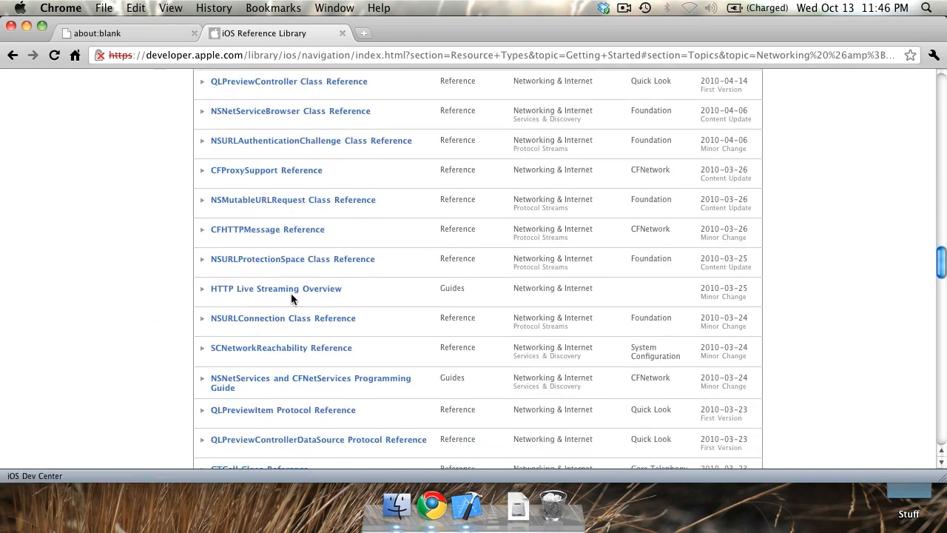
left_click(276, 288)
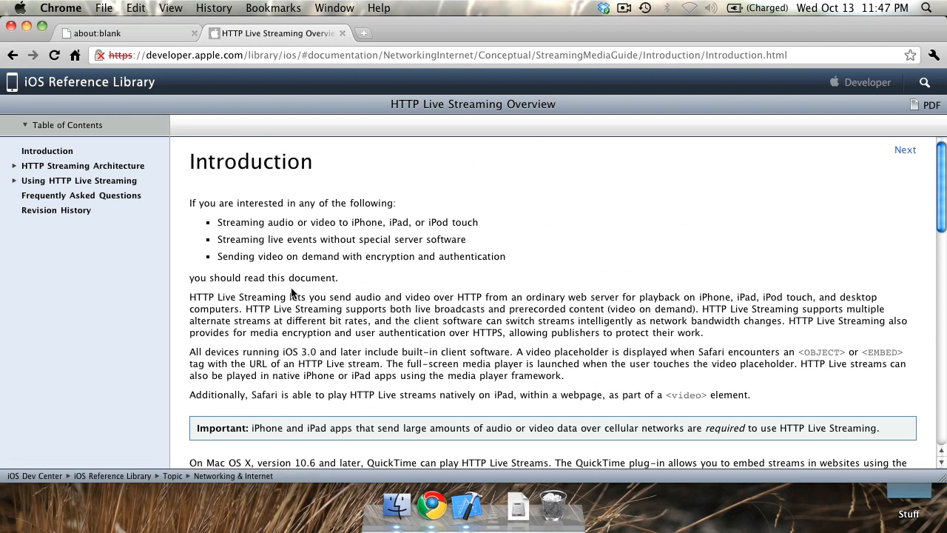
mouse_move(260, 295)
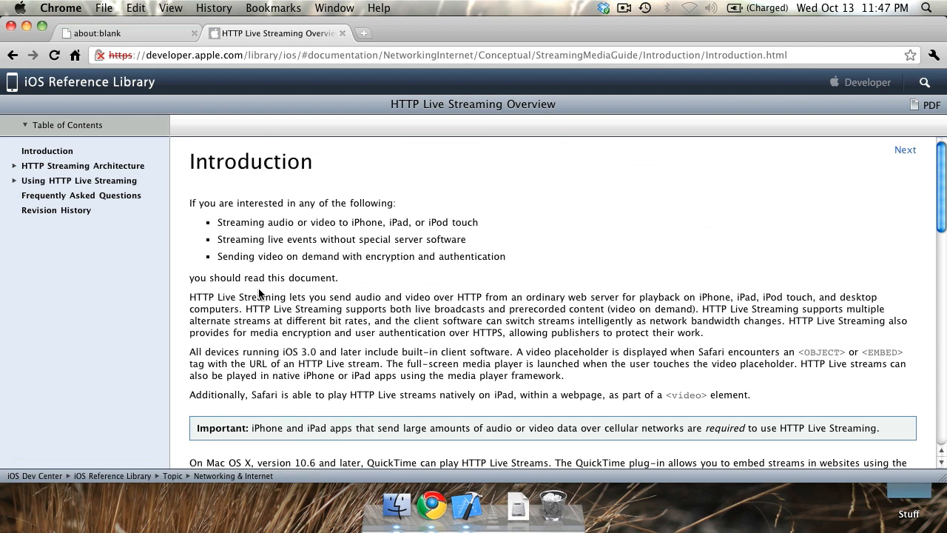
Scroll through the HTTP Live Streaming Overview Introduction page.
scroll("down", 3)
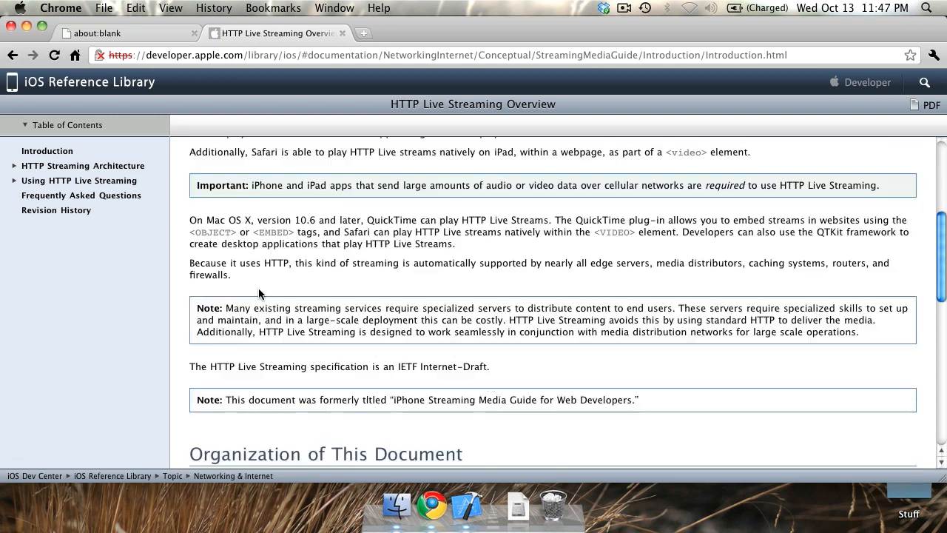
scroll("down", 3)
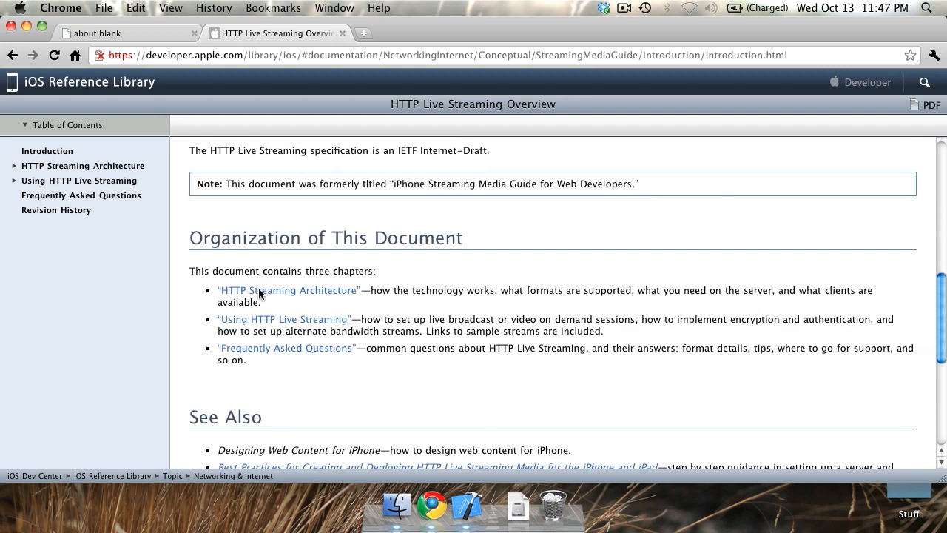
scroll("down", 3)
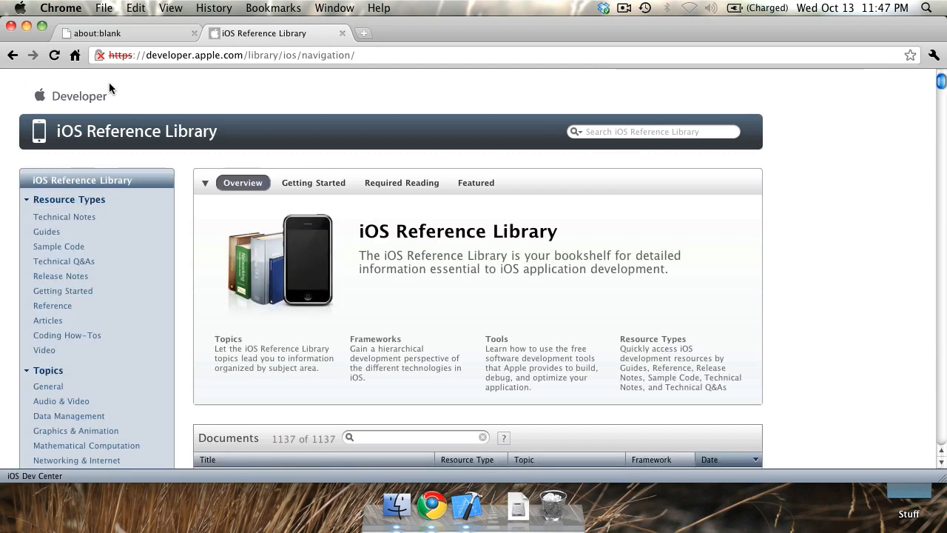
scroll("down", 3)
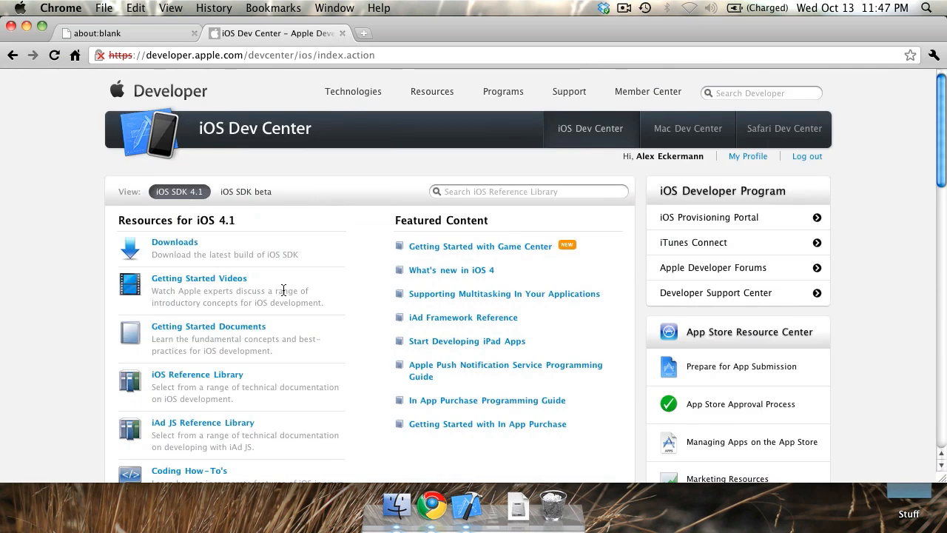
mouse_move(437, 289)
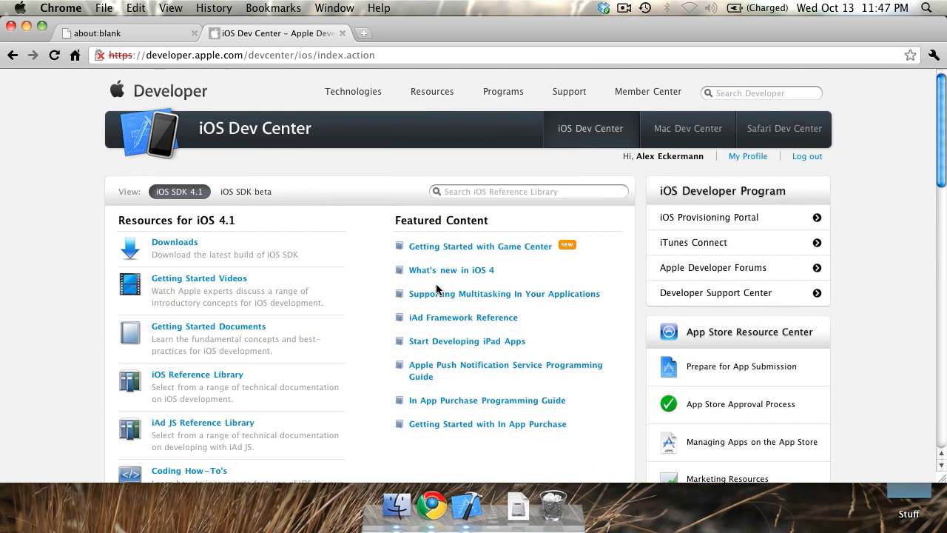
mouse_move(450, 335)
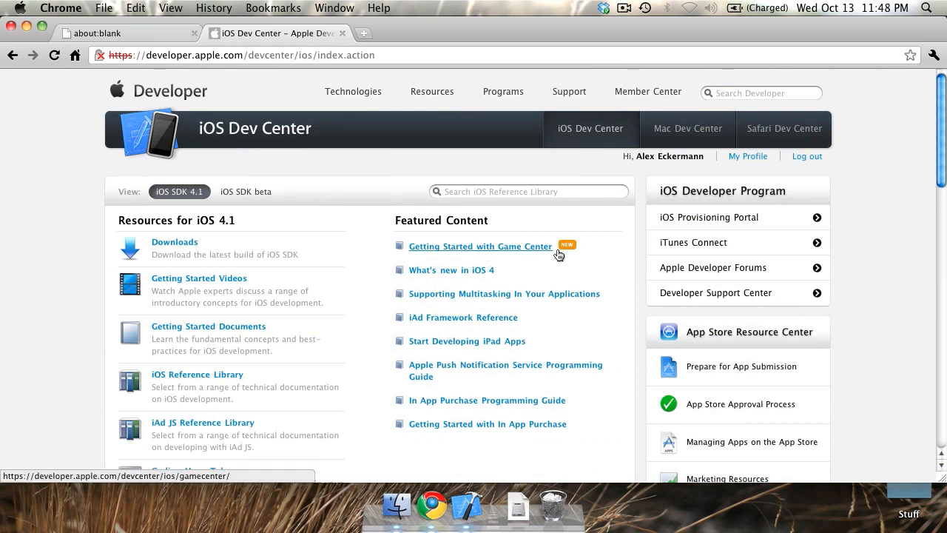
mouse_move(567, 249)
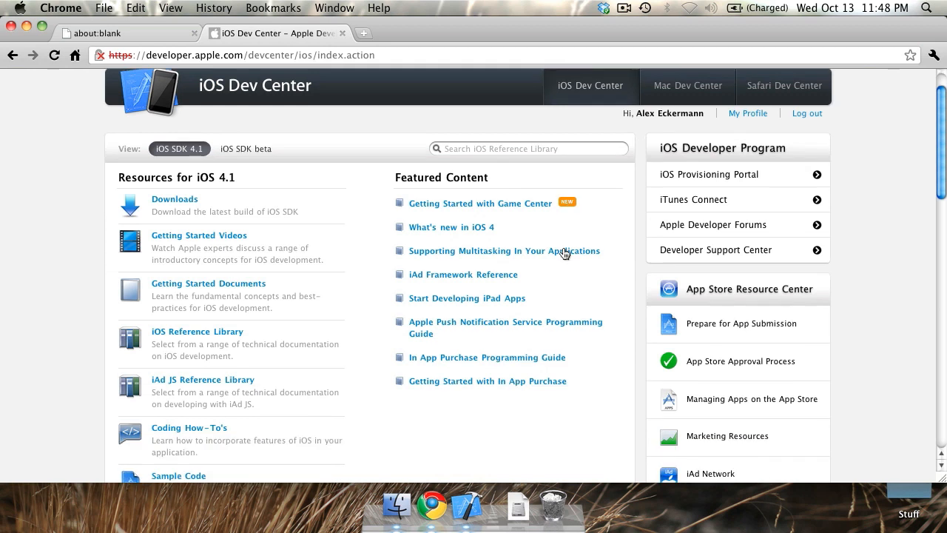
Scroll through the iOS Dev Center downloads and news, then bring Xcode's Welcome window forward.
scroll("down", 3)
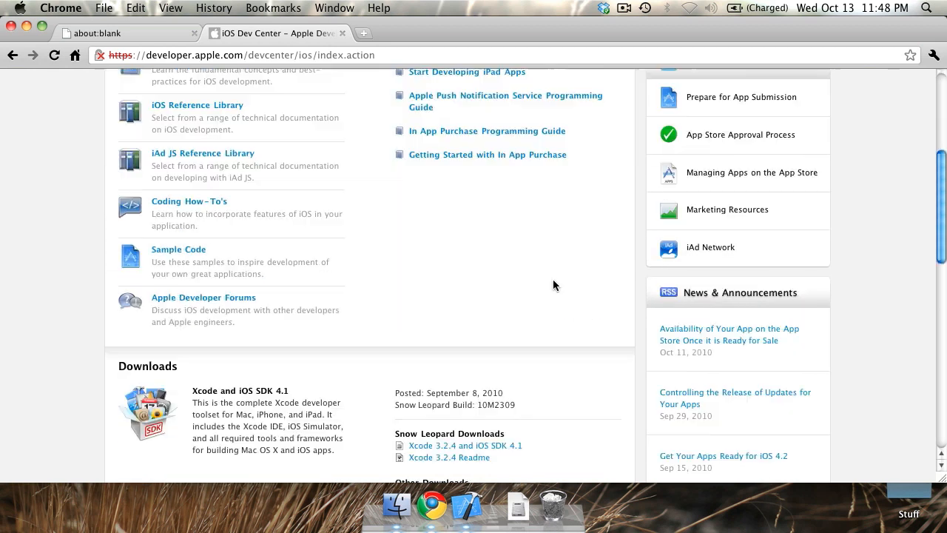
scroll("down", 3)
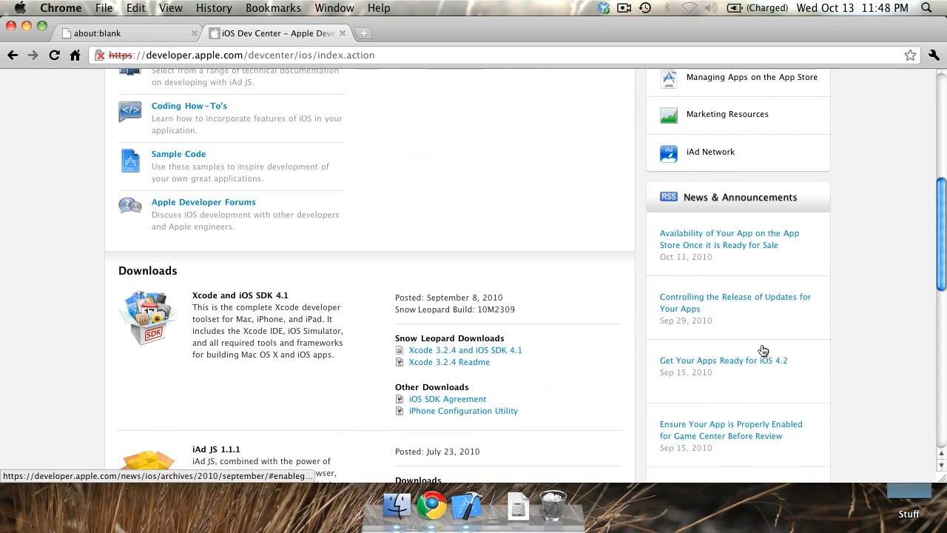
mouse_move(755, 245)
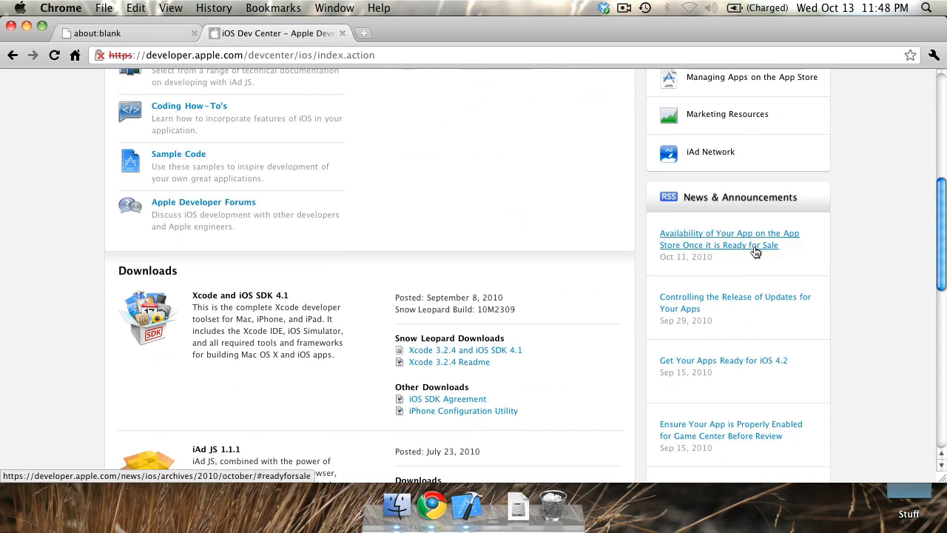
scroll("down", 3)
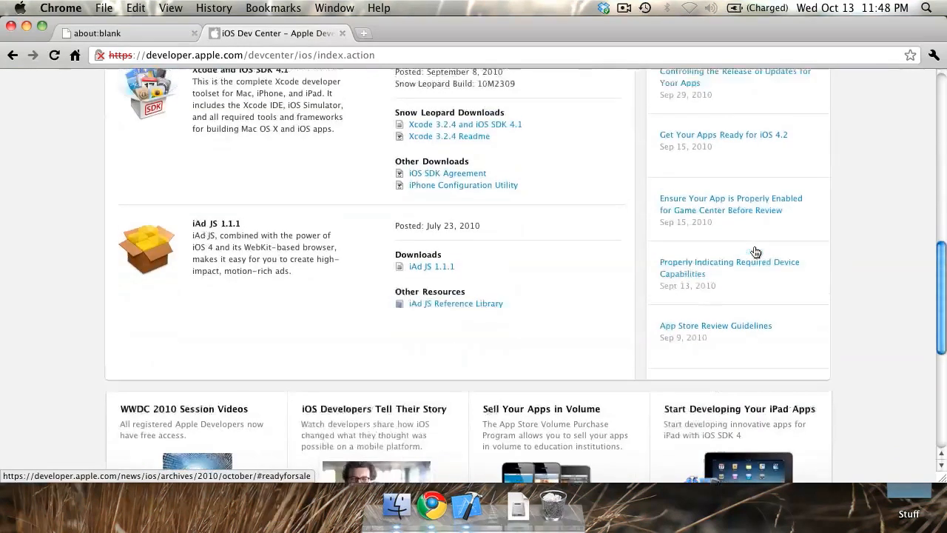
scroll("up", 3)
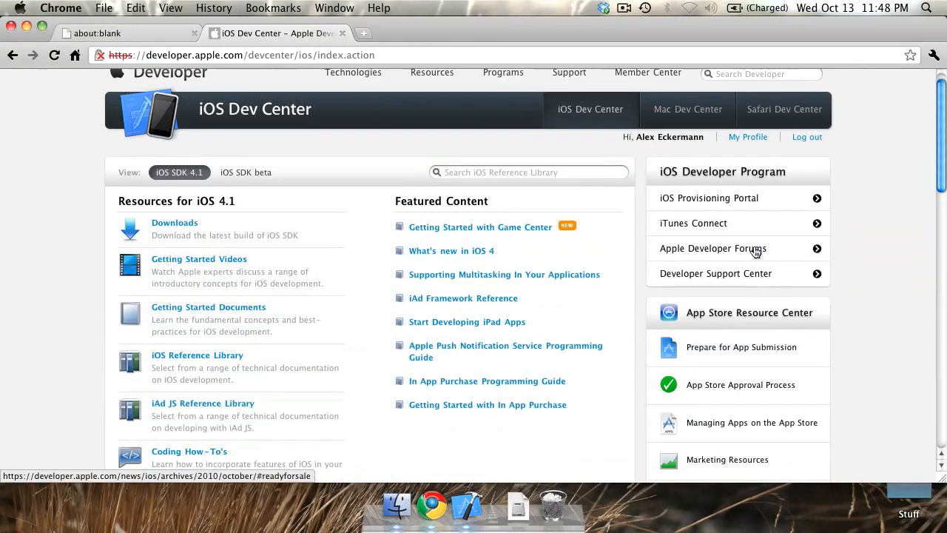
mouse_move(731, 255)
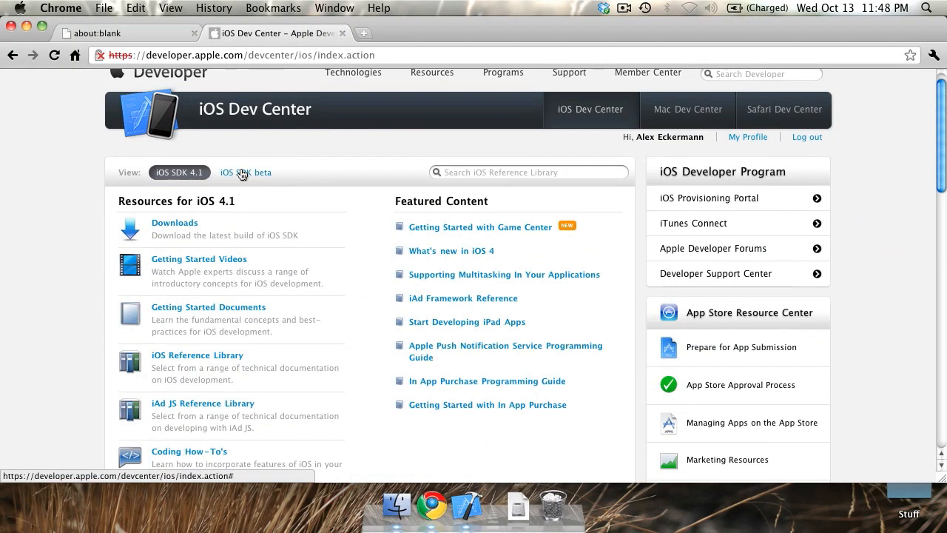
mouse_move(244, 174)
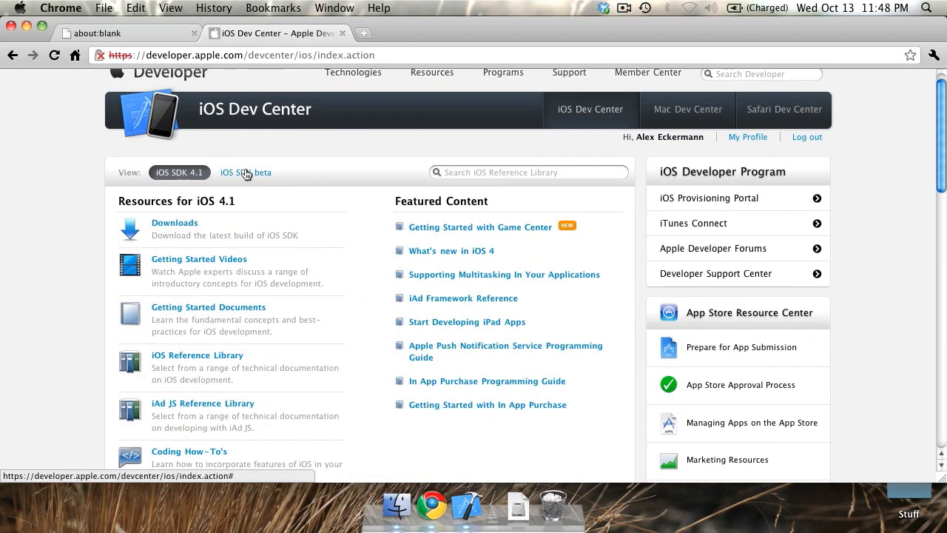
mouse_move(364, 249)
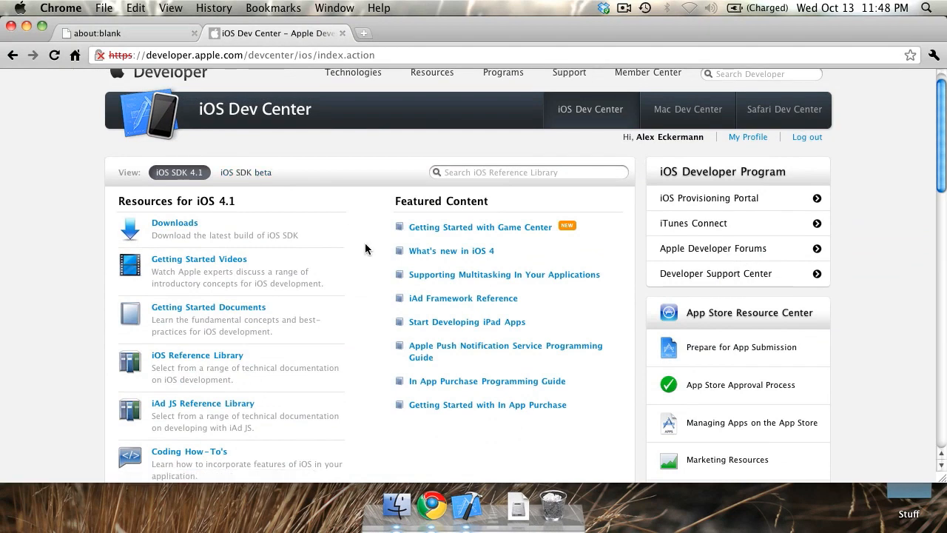
left_click(467, 506)
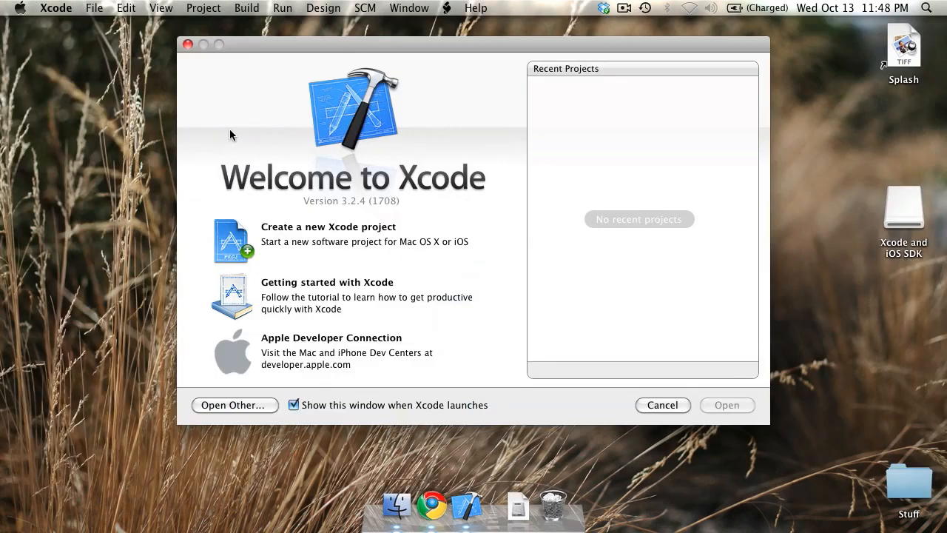